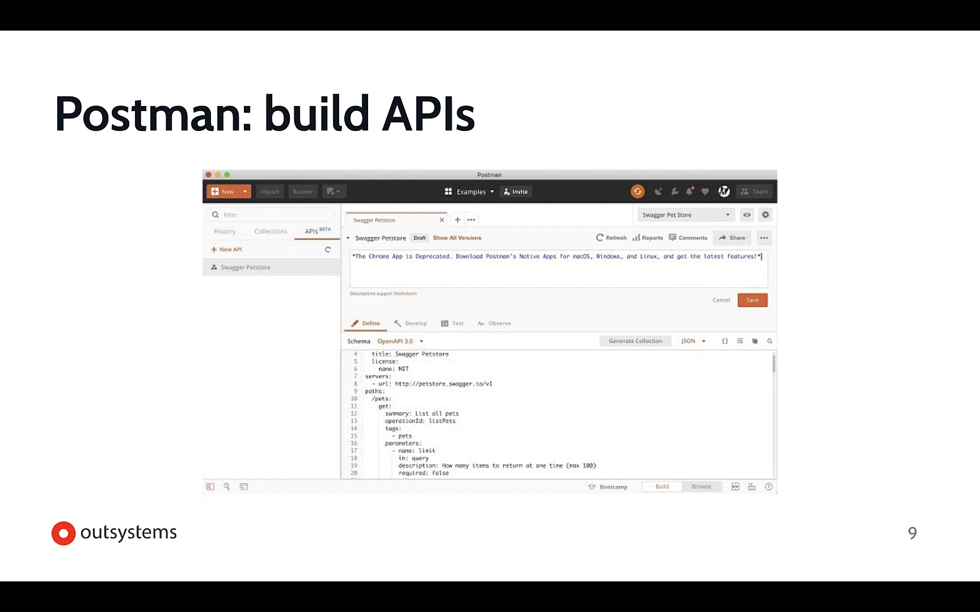
- Advance to the Create the dialog slide in the presentation
{"action": "key", "text": "right"}
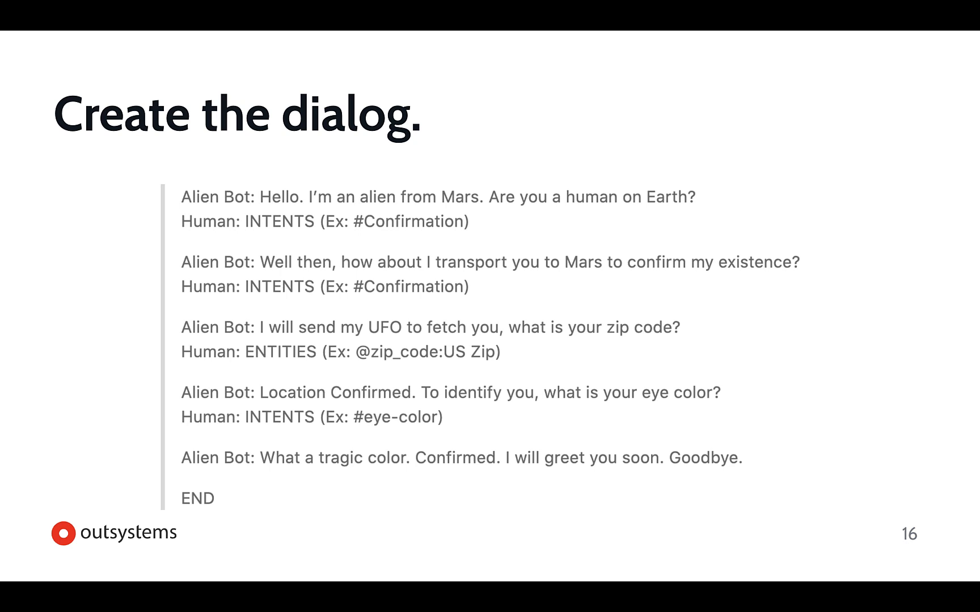
{"action": "mouse_move", "coordinate": [296, 407]}
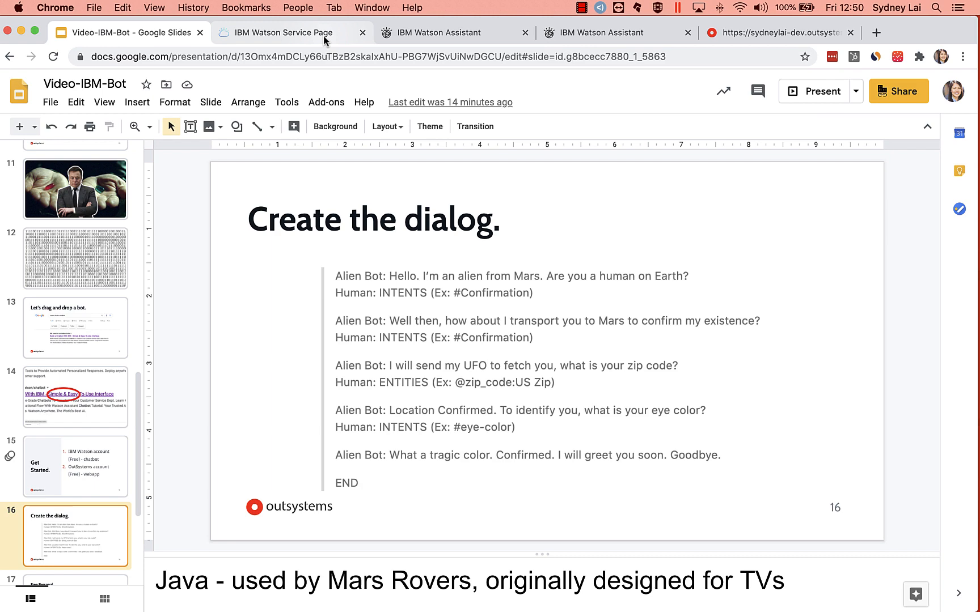
- Launch Watson Assistant from the service page and open the Martian Comms Alien Dialog skill
{"action": "left_click", "coordinate": [281, 33]}
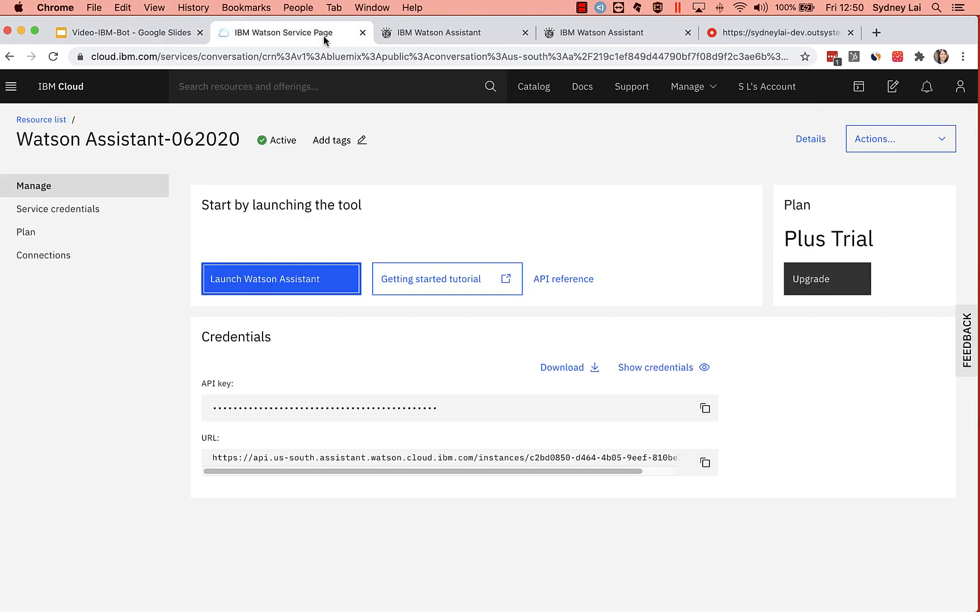
{"action": "left_click", "coordinate": [280, 279]}
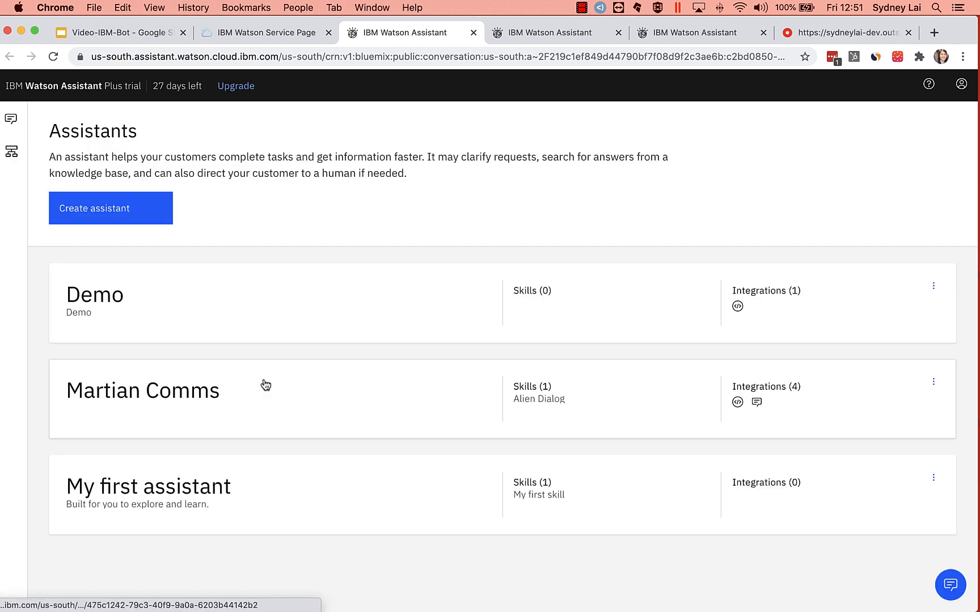
{"action": "left_click", "coordinate": [142, 391]}
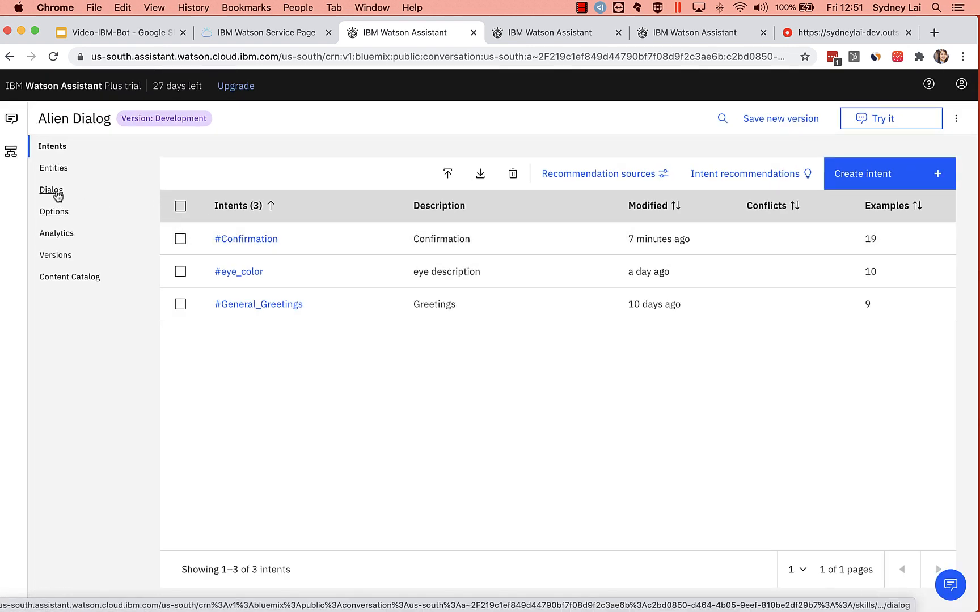
- Expand the Confirmation nodes in the dialog tree and view the Welcome node's Martian greeting response
{"action": "left_click", "coordinate": [51, 189]}
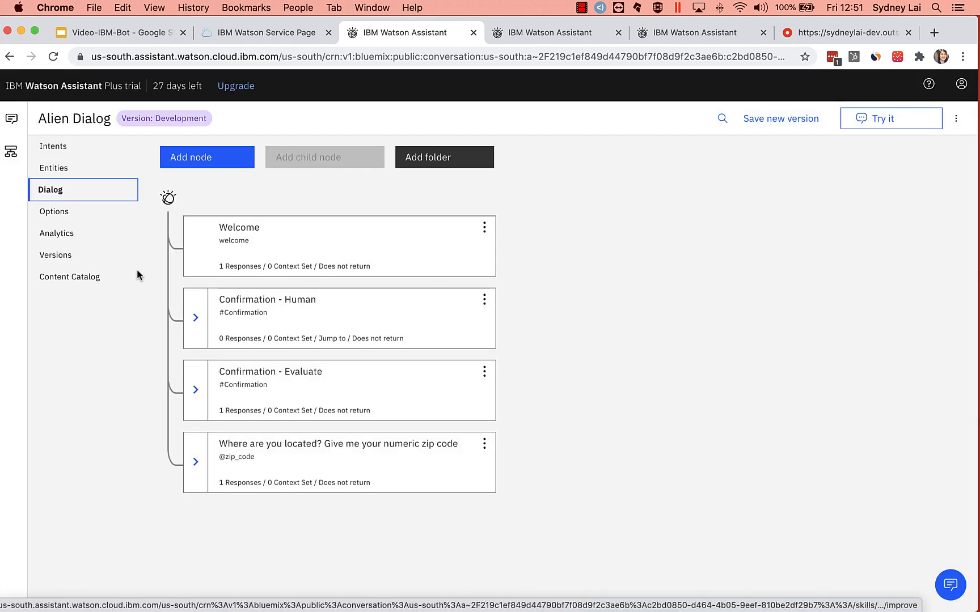
{"action": "left_click", "coordinate": [195, 317]}
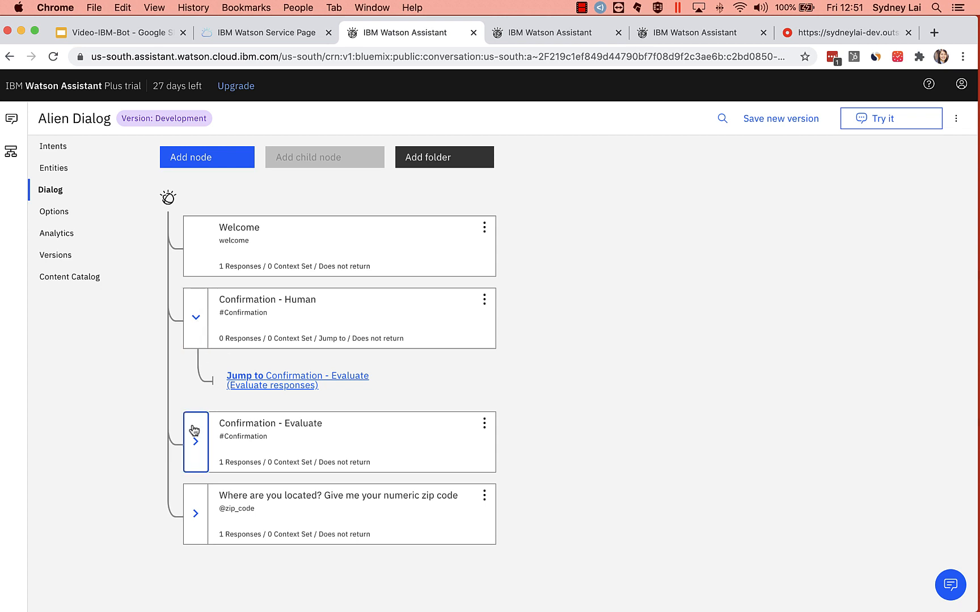
{"action": "left_click", "coordinate": [195, 431]}
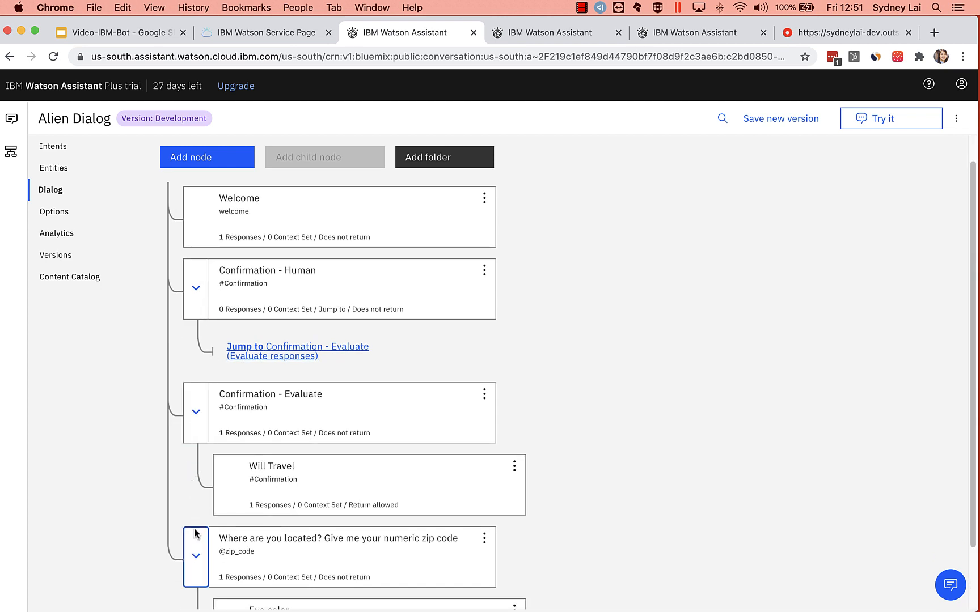
{"action": "mouse_move", "coordinate": [419, 286]}
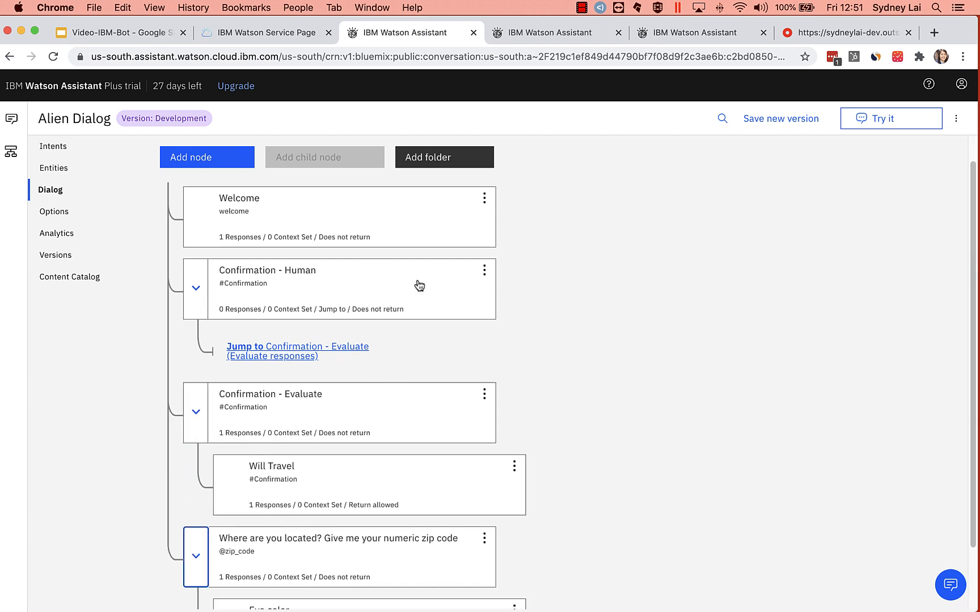
{"action": "mouse_move", "coordinate": [415, 221]}
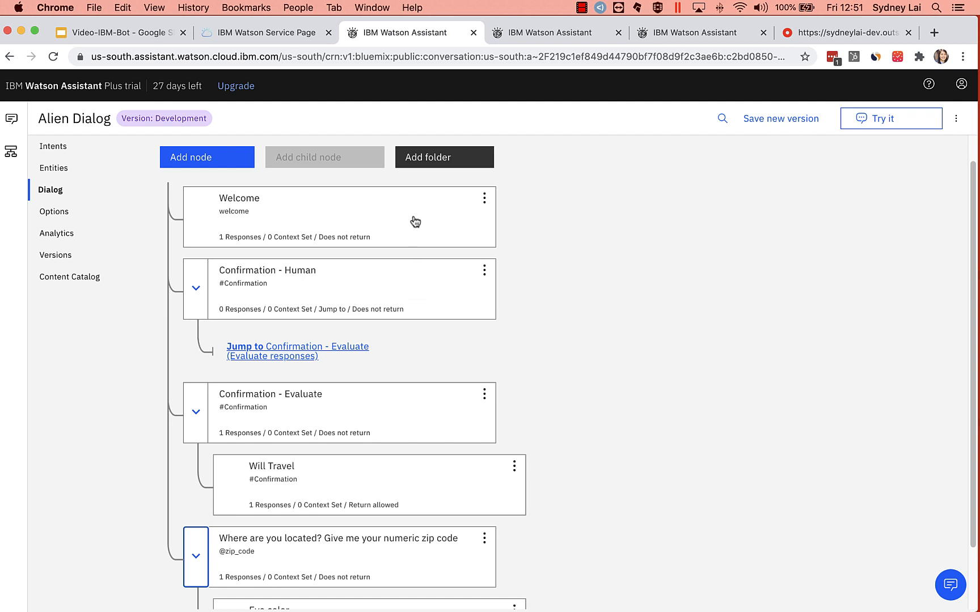
{"action": "left_click", "coordinate": [314, 216]}
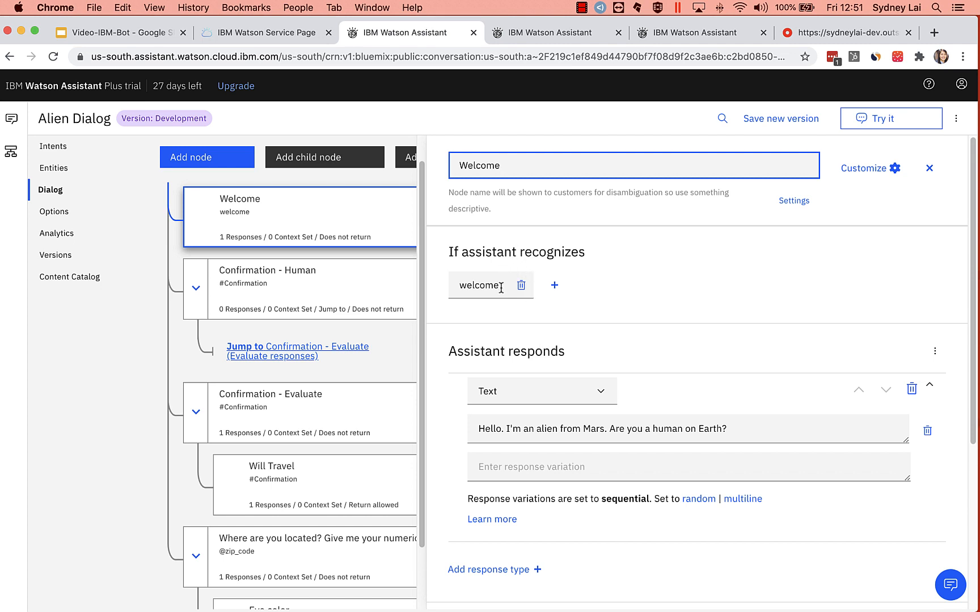
{"action": "mouse_move", "coordinate": [534, 398]}
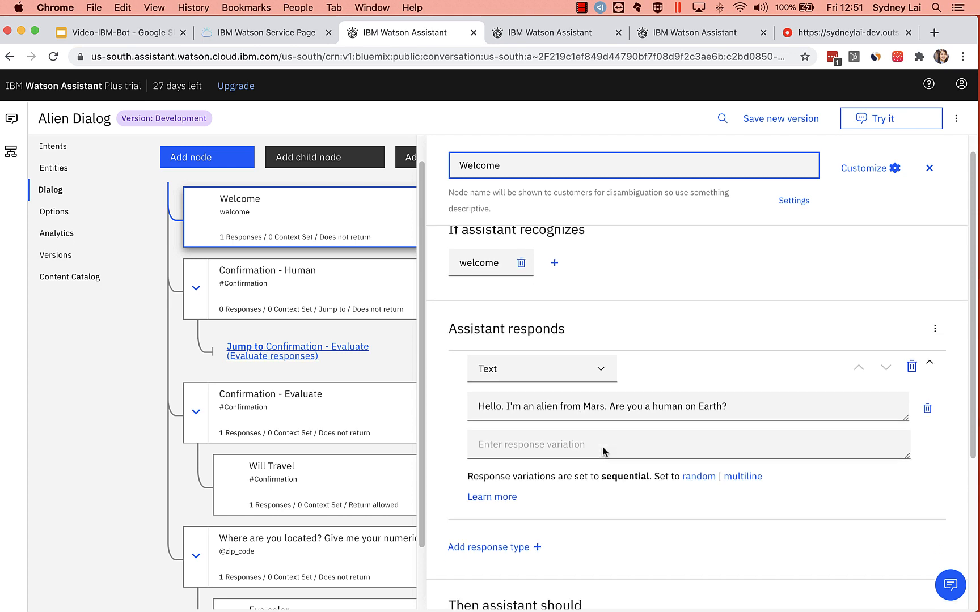
{"action": "scroll", "scroll_direction": "down", "scroll_amount": 3}
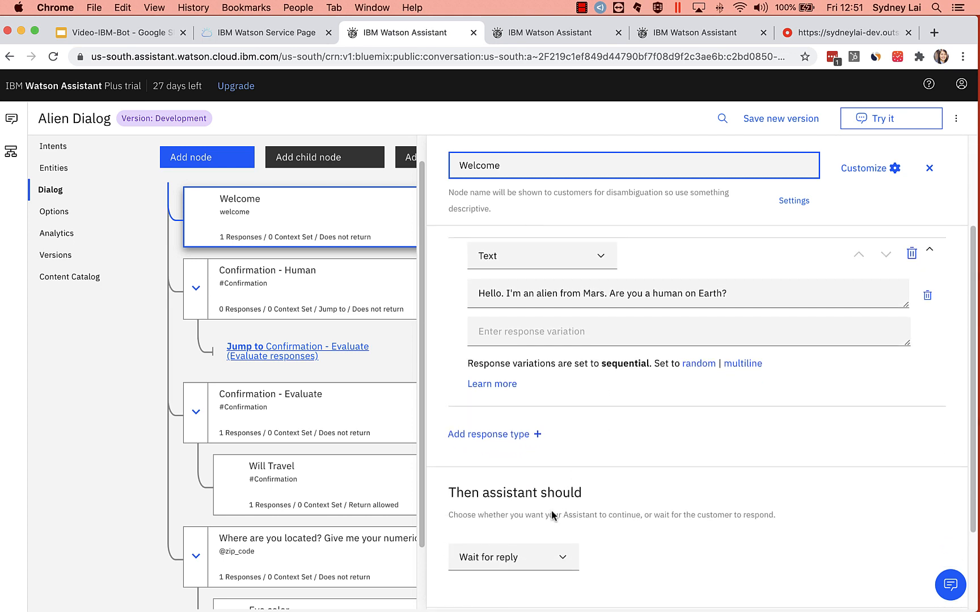
{"action": "mouse_move", "coordinate": [359, 313]}
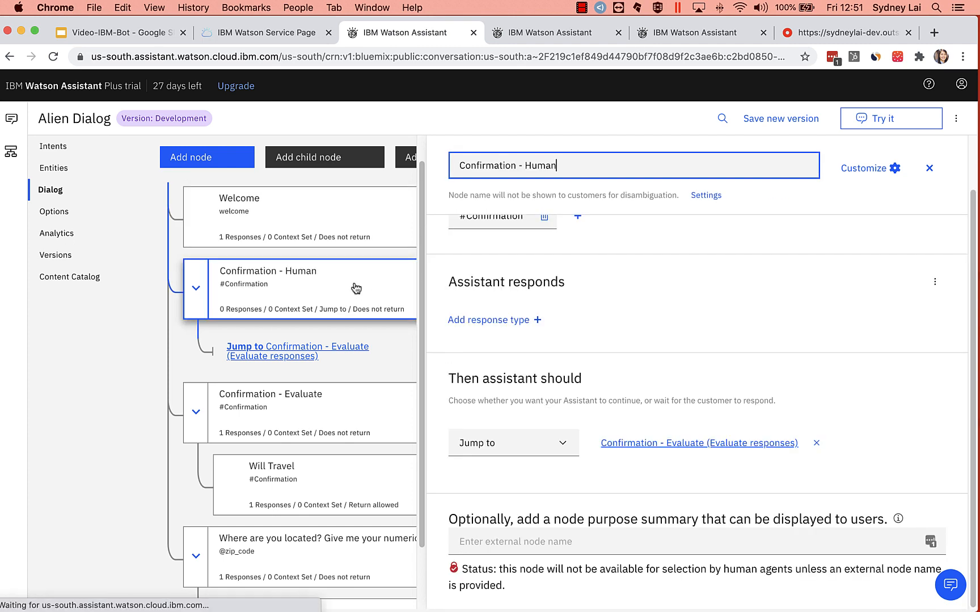
- Review the Confirmation - Human node's 'Then assistant should' choices, set to jump to Confirmation - Evaluate
{"action": "scroll", "scroll_direction": "up", "scroll_amount": 3}
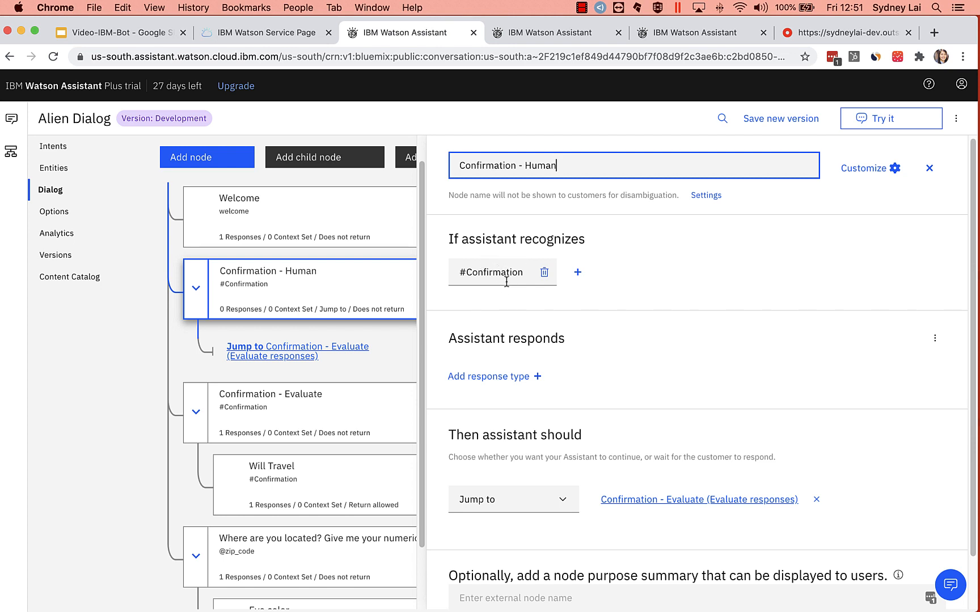
{"action": "mouse_move", "coordinate": [514, 295]}
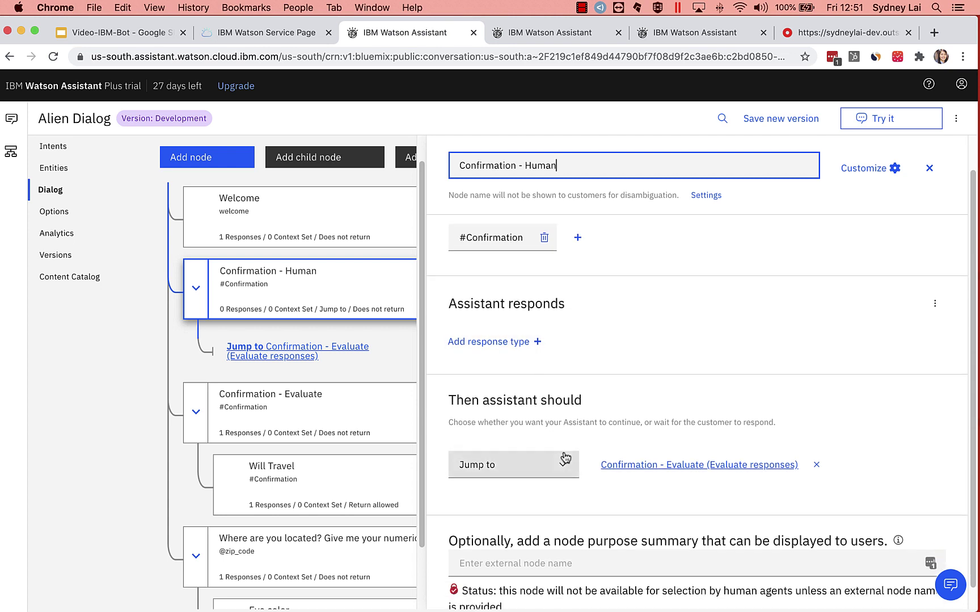
{"action": "mouse_move", "coordinate": [566, 470]}
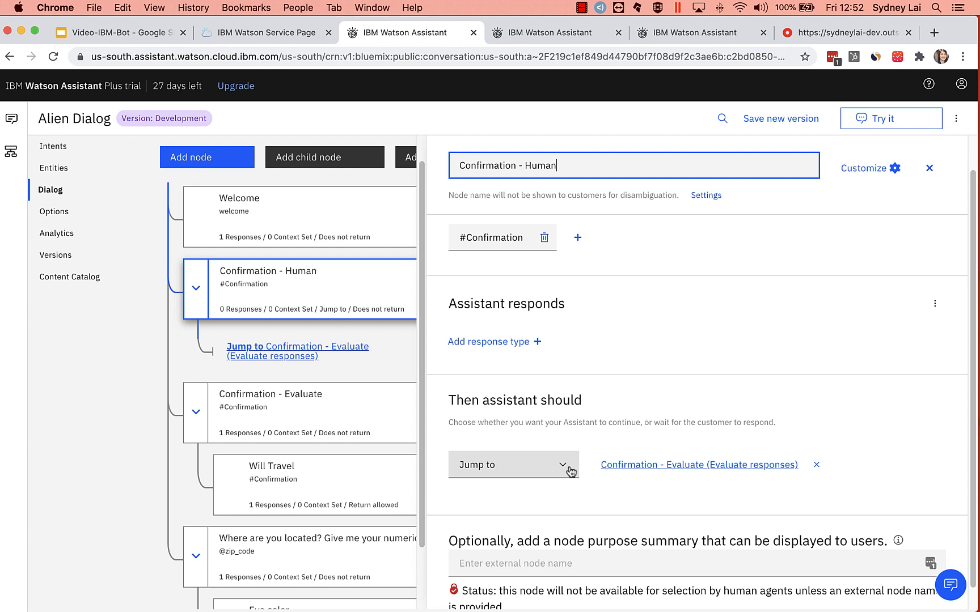
{"action": "left_click", "coordinate": [510, 465]}
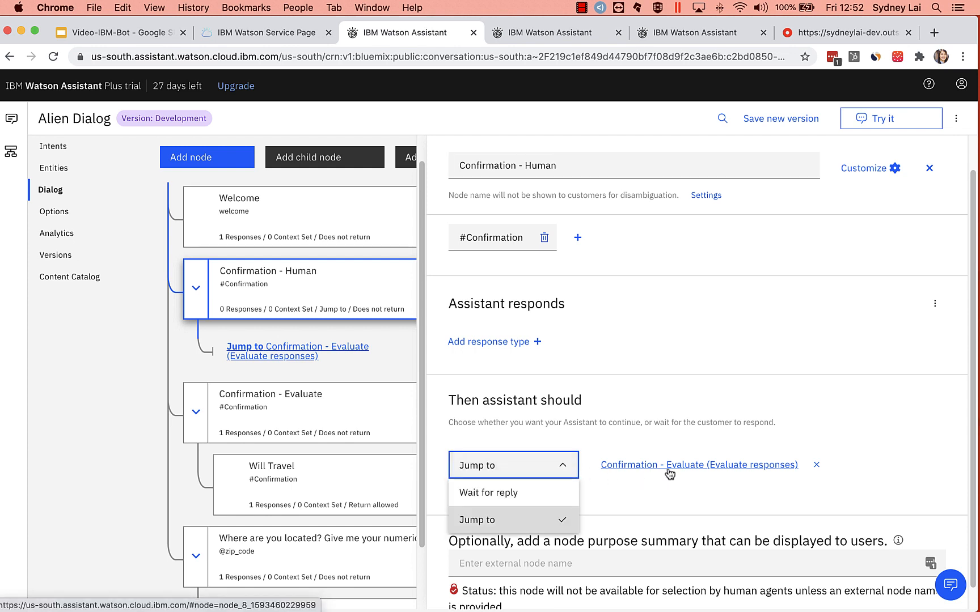
{"action": "scroll", "scroll_direction": "down", "scroll_amount": 3}
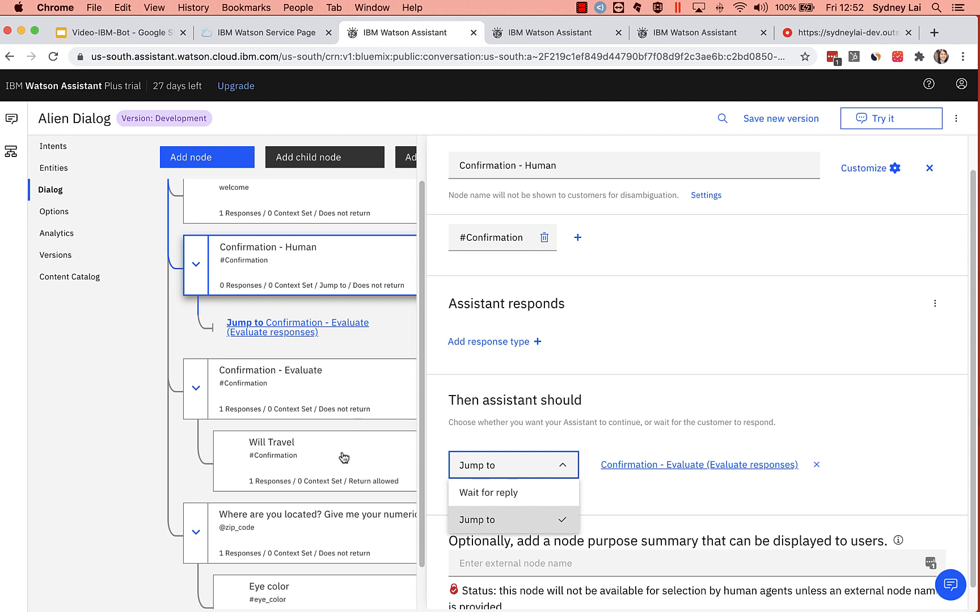
{"action": "mouse_move", "coordinate": [330, 466]}
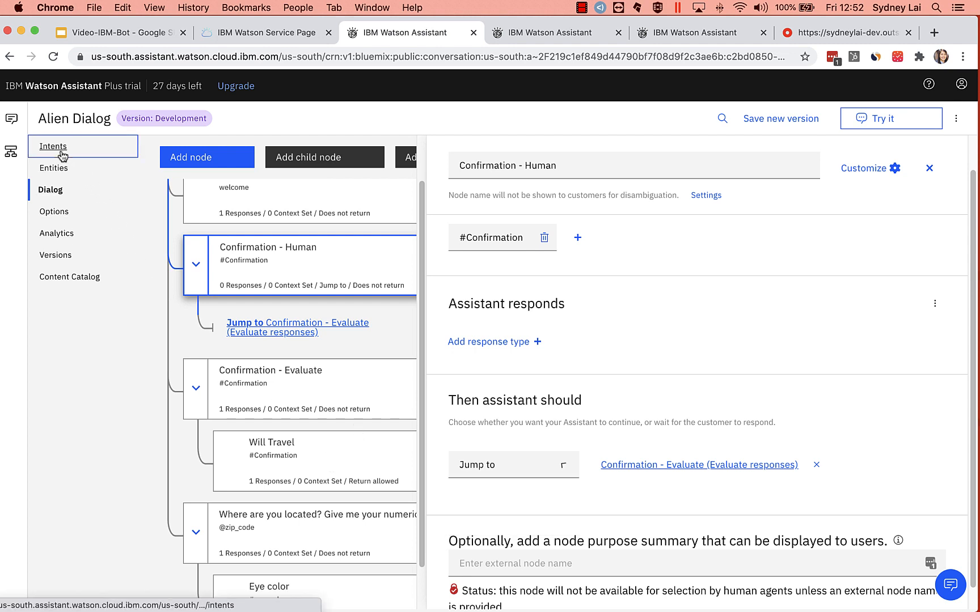
- View the #Confirmation intent's 19 user examples and return to the intents list
{"action": "left_click", "coordinate": [52, 145]}
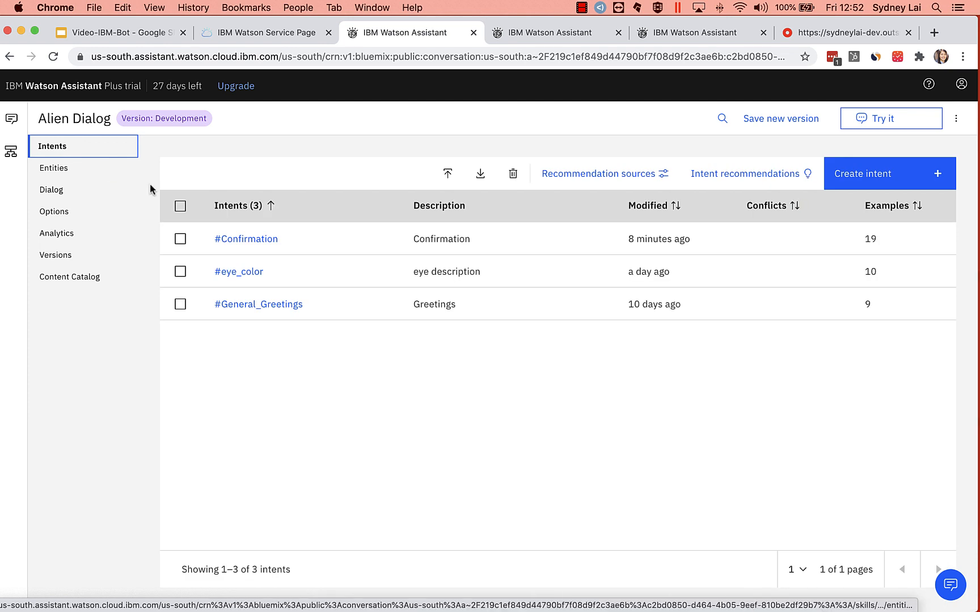
{"action": "mouse_move", "coordinate": [437, 222]}
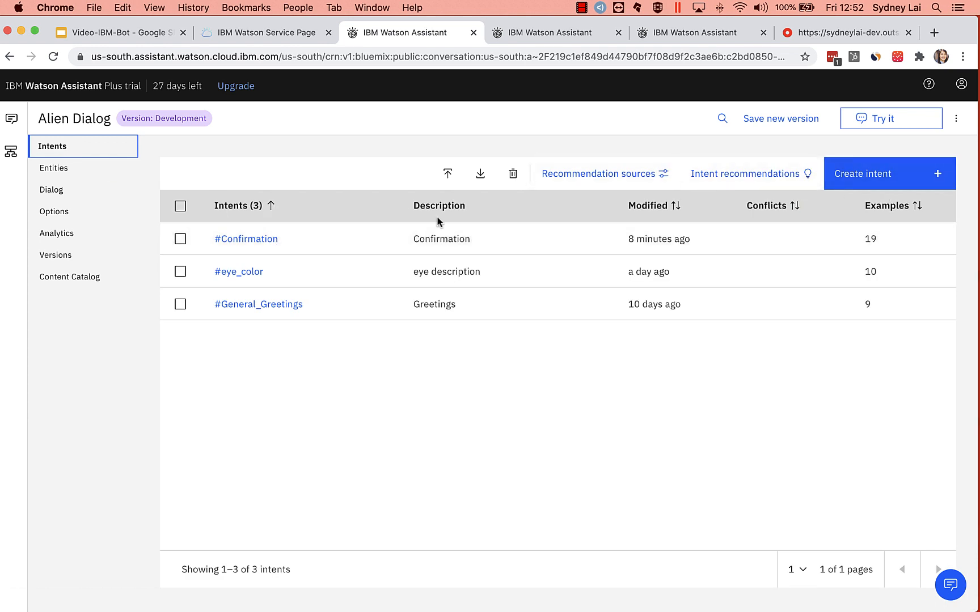
{"action": "left_click", "coordinate": [246, 238]}
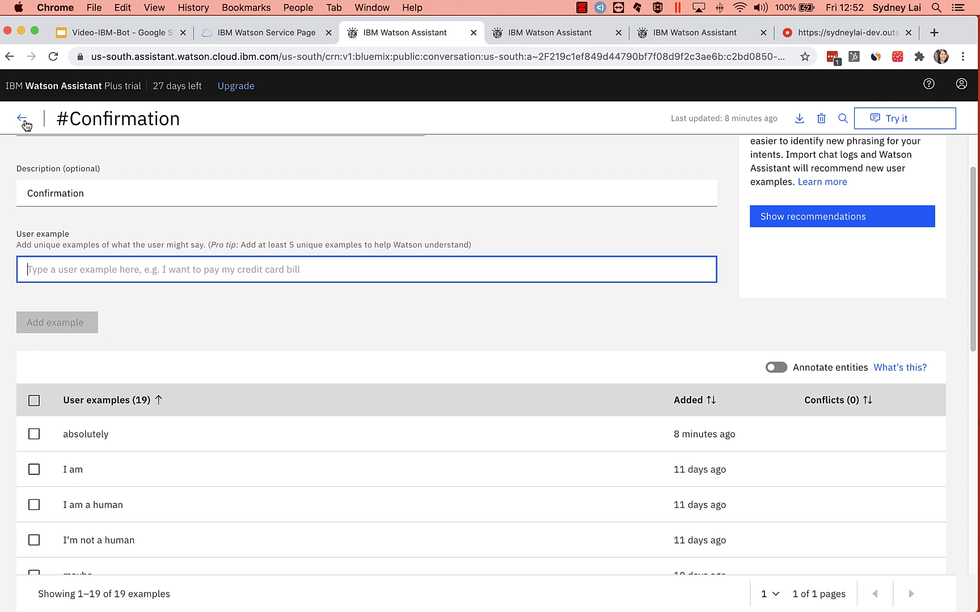
{"action": "left_click", "coordinate": [22, 119]}
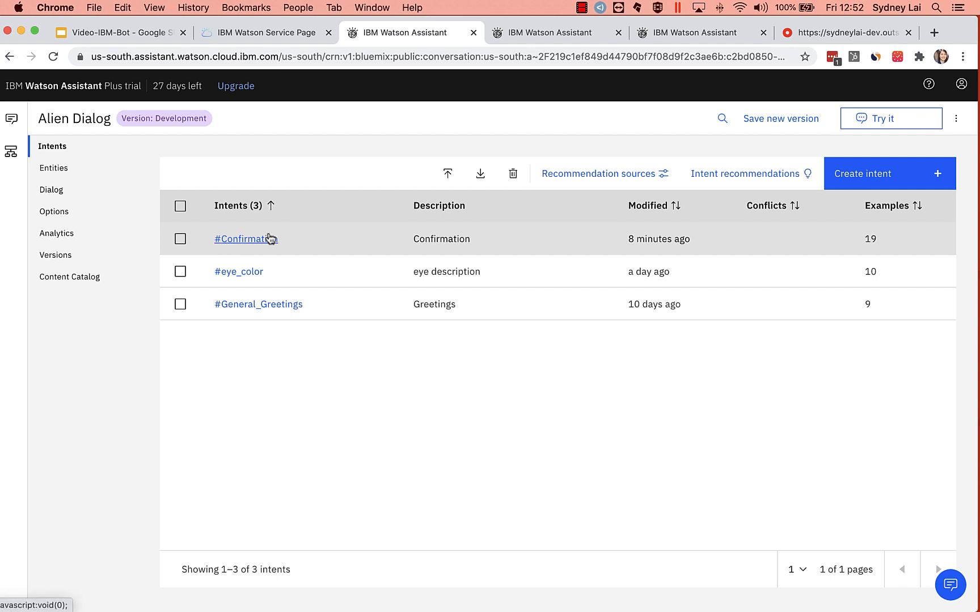
{"action": "mouse_move", "coordinate": [824, 187]}
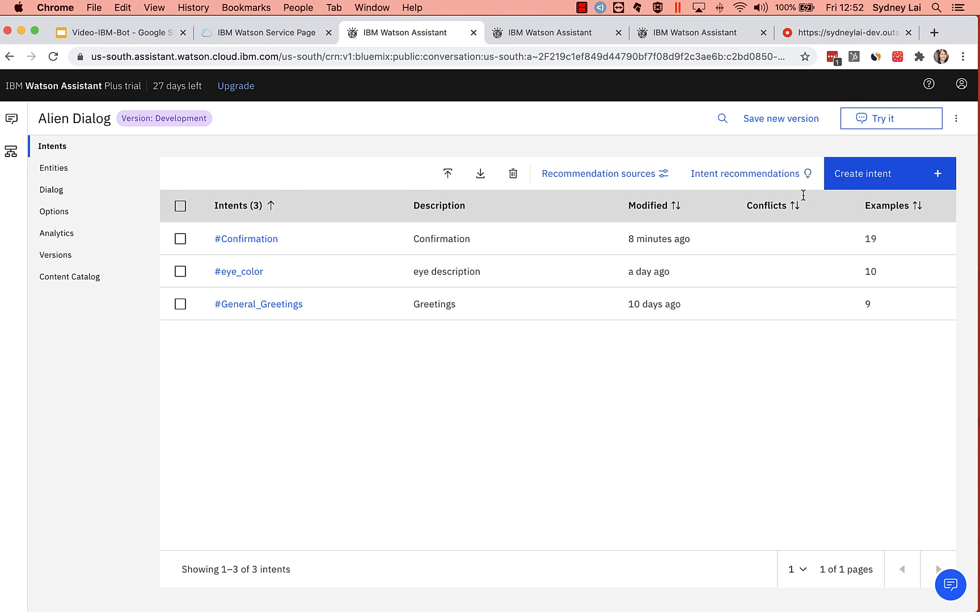
{"action": "mouse_move", "coordinate": [248, 320]}
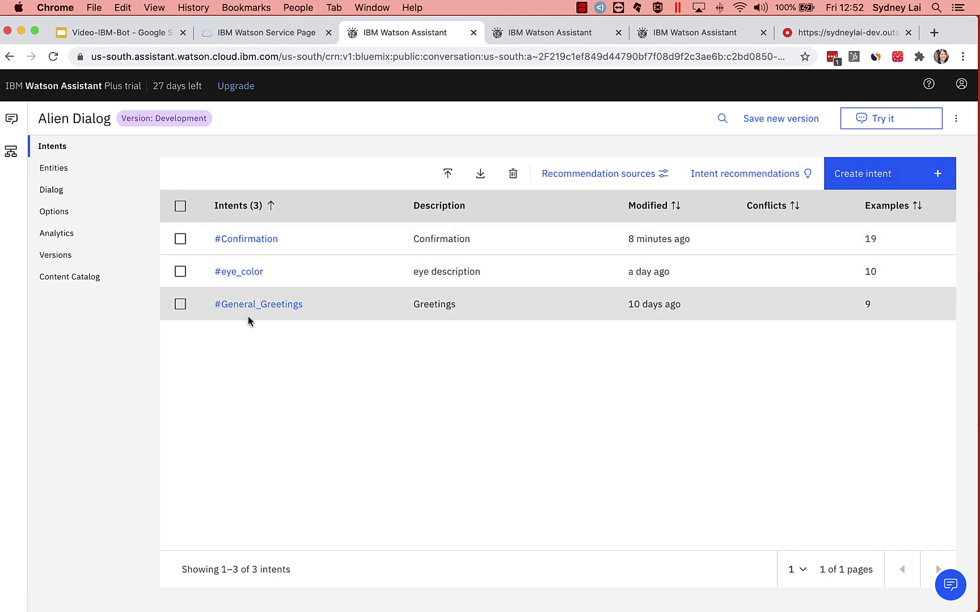
{"action": "mouse_move", "coordinate": [54, 168]}
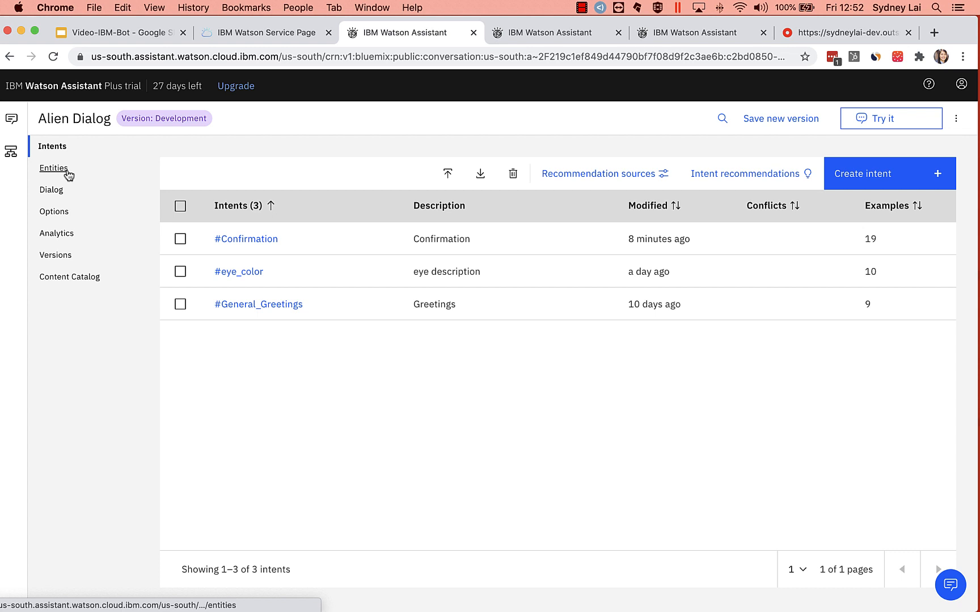
{"action": "mouse_move", "coordinate": [53, 168]}
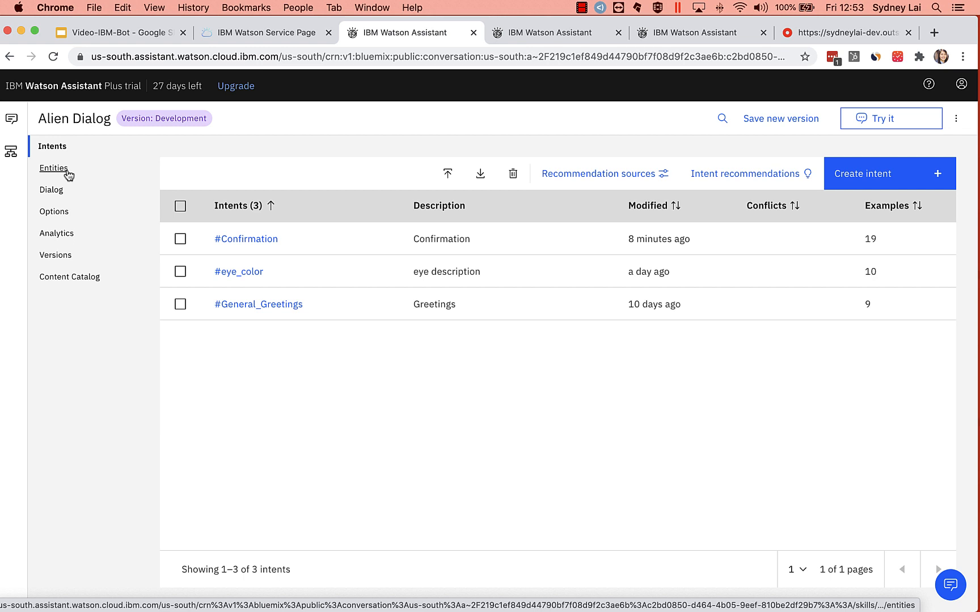
{"action": "left_click", "coordinate": [53, 167]}
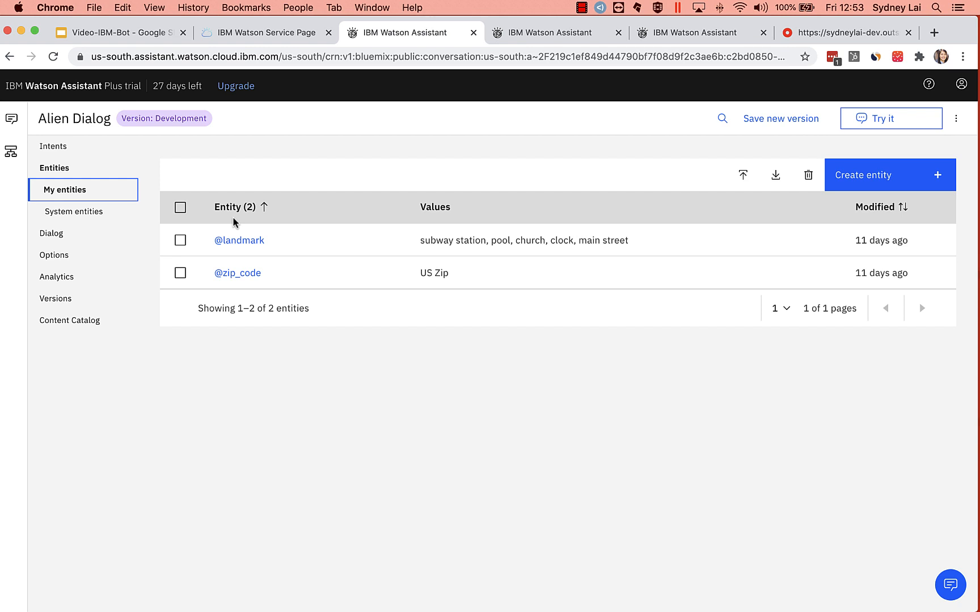
{"action": "mouse_move", "coordinate": [270, 279]}
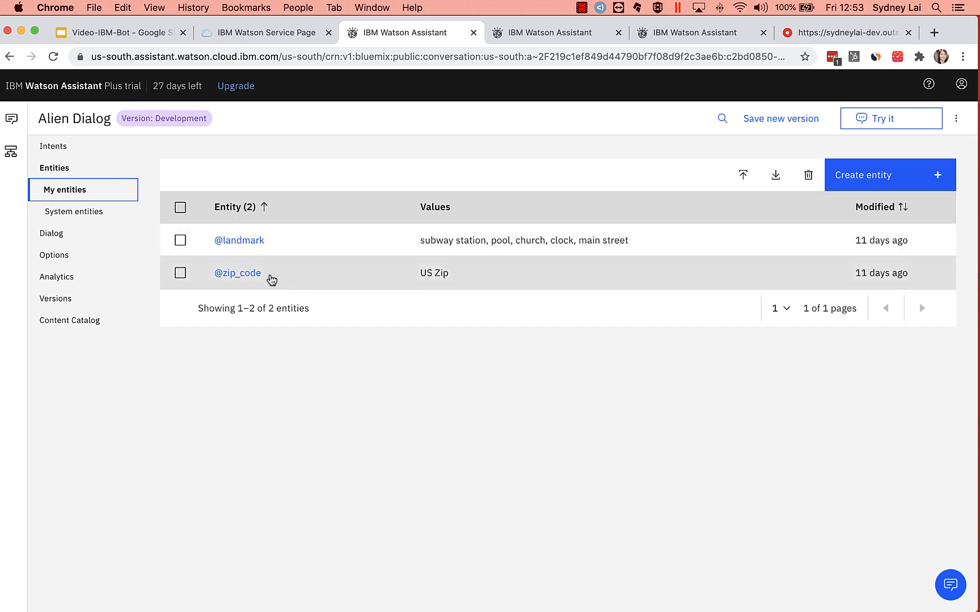
{"action": "mouse_move", "coordinate": [308, 304]}
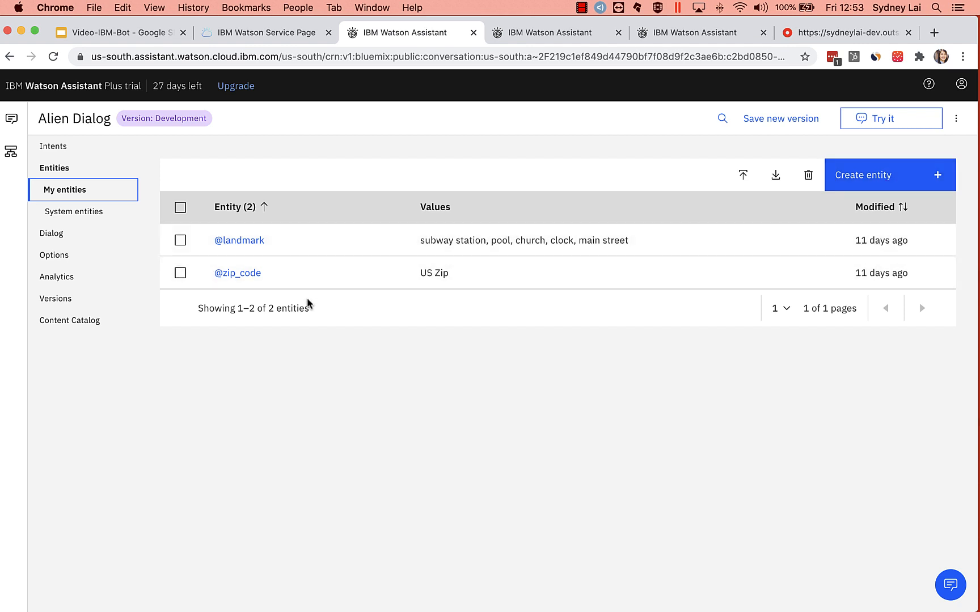
{"action": "mouse_move", "coordinate": [240, 240]}
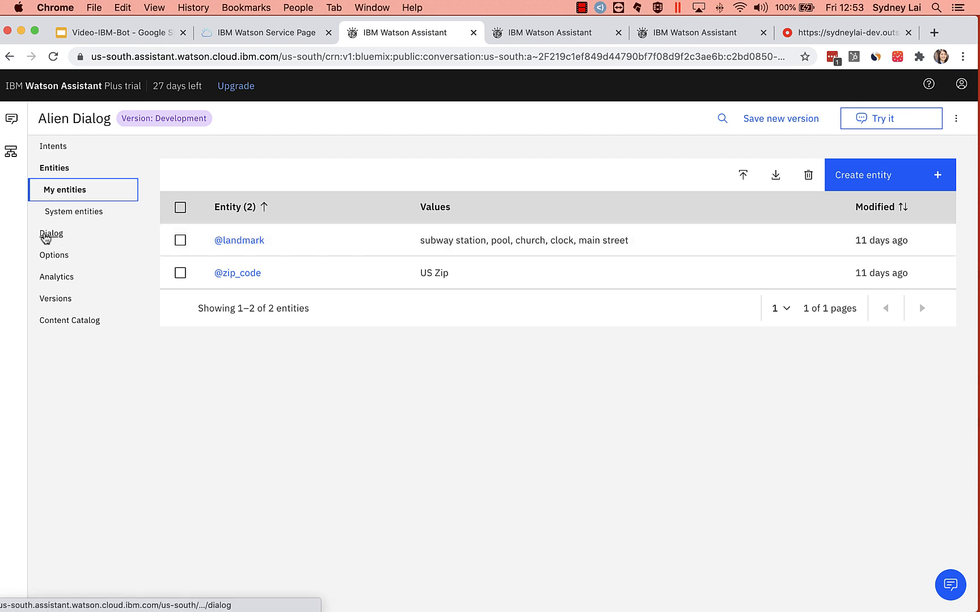
- Re-enter #Confirmation as the Confirmation - Human node's condition and close the node
{"action": "left_click", "coordinate": [51, 234]}
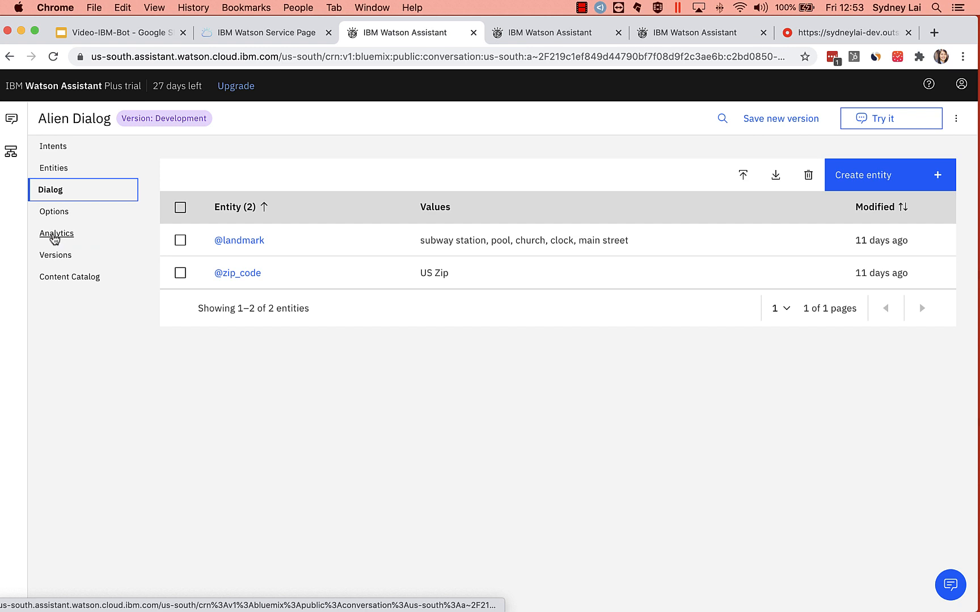
{"action": "left_click", "coordinate": [50, 189]}
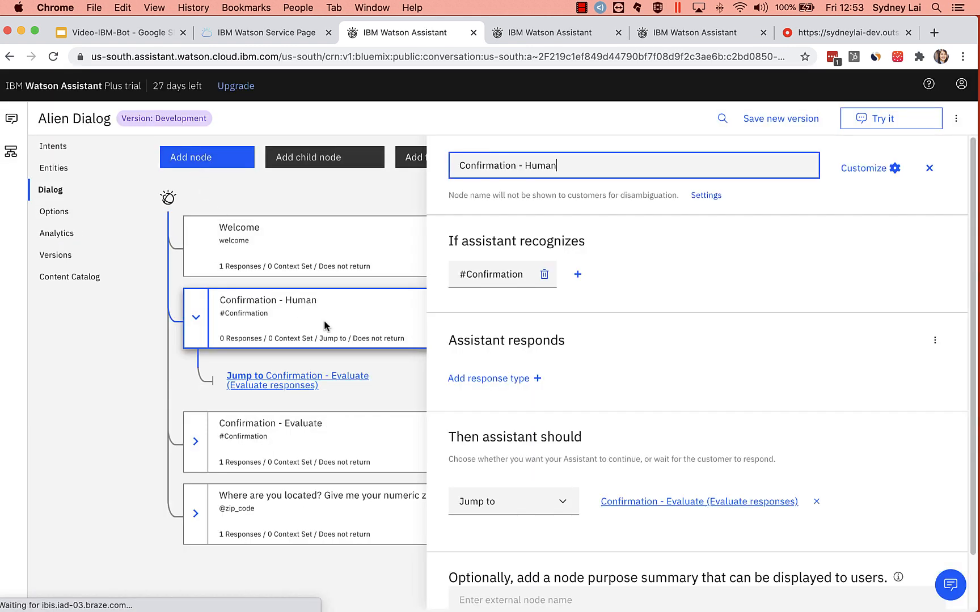
{"action": "left_click", "coordinate": [495, 274]}
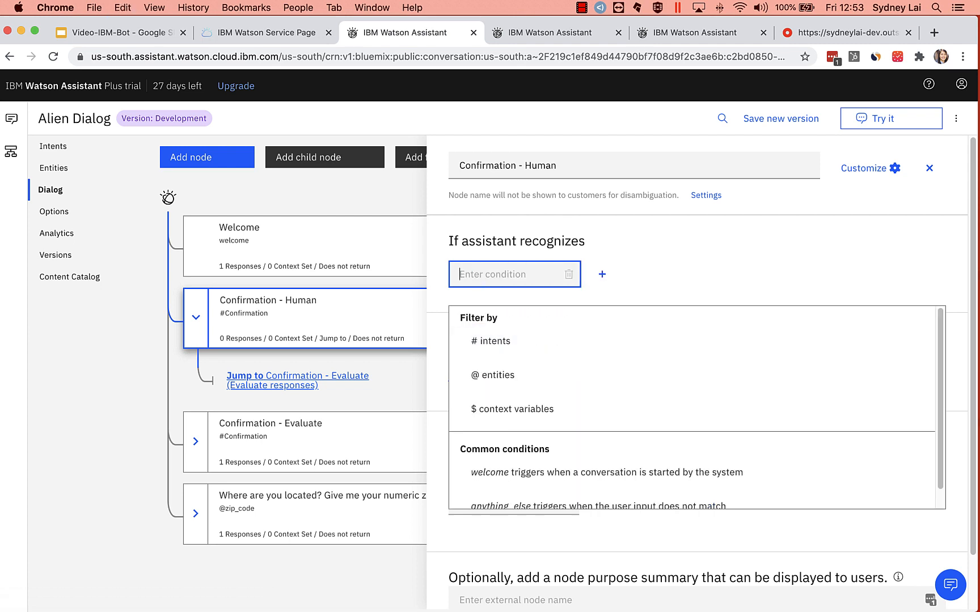
{"action": "type", "text": "#con"}
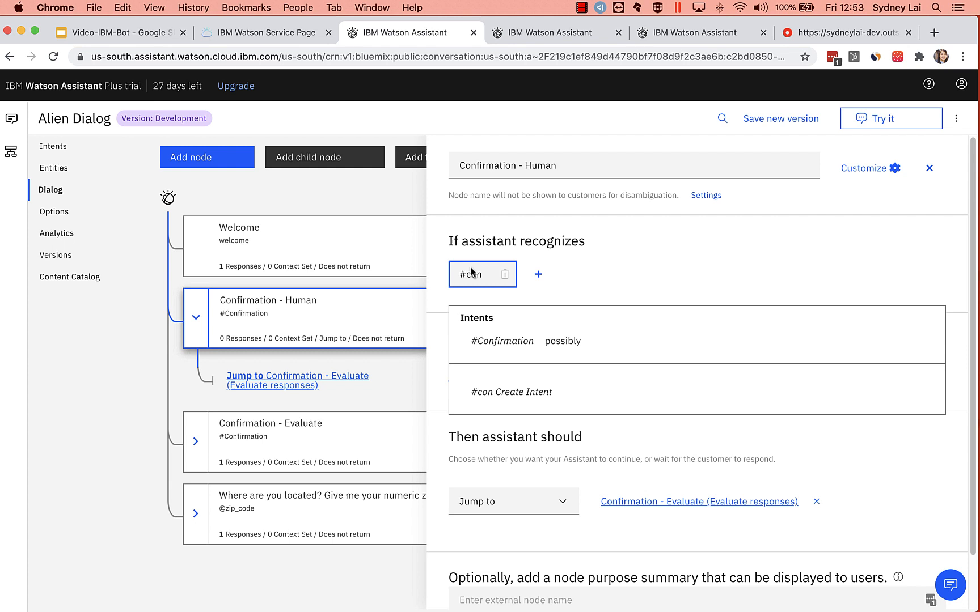
{"action": "left_click", "coordinate": [501, 342]}
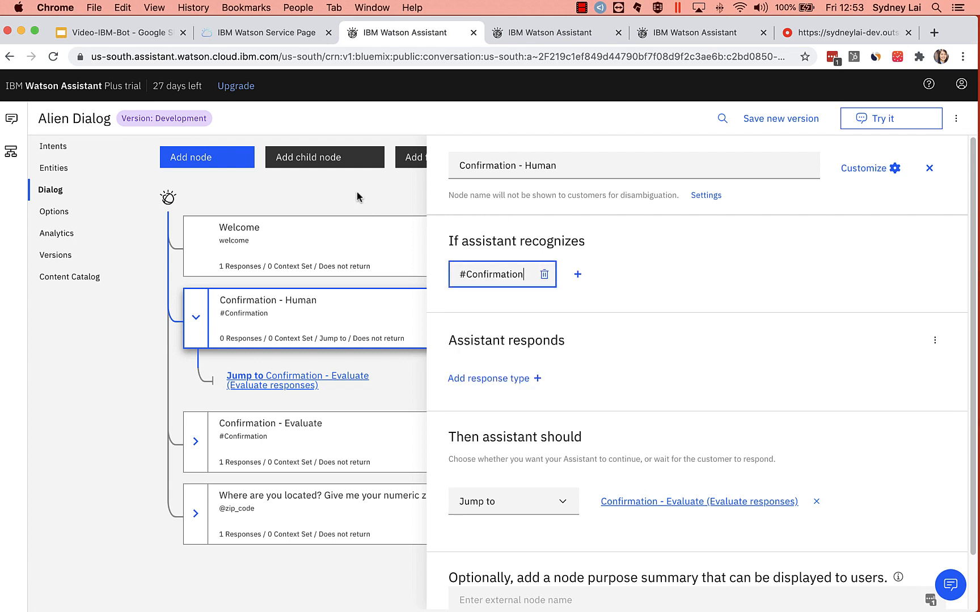
{"action": "left_click", "coordinate": [930, 168]}
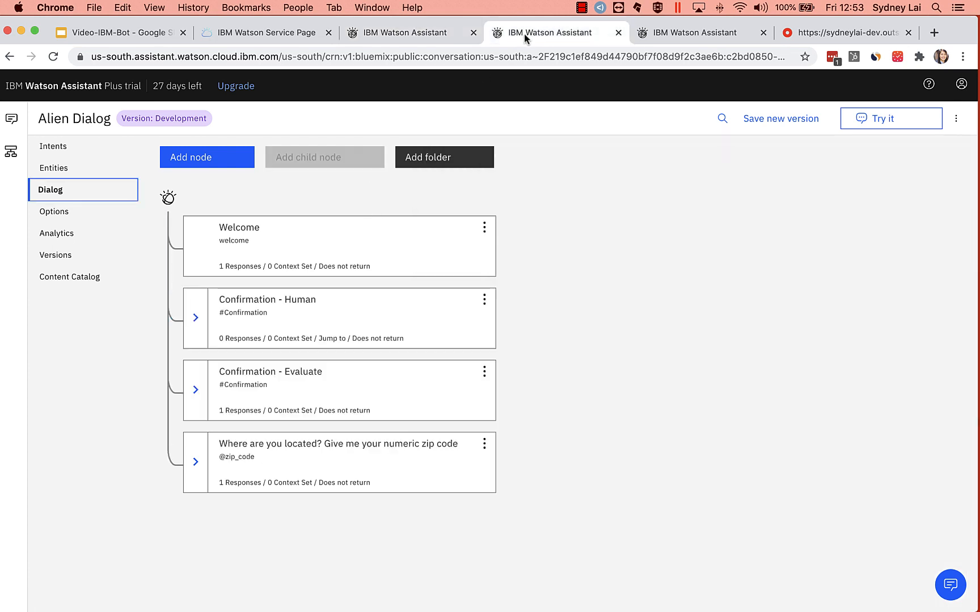
{"action": "mouse_move", "coordinate": [11, 118]}
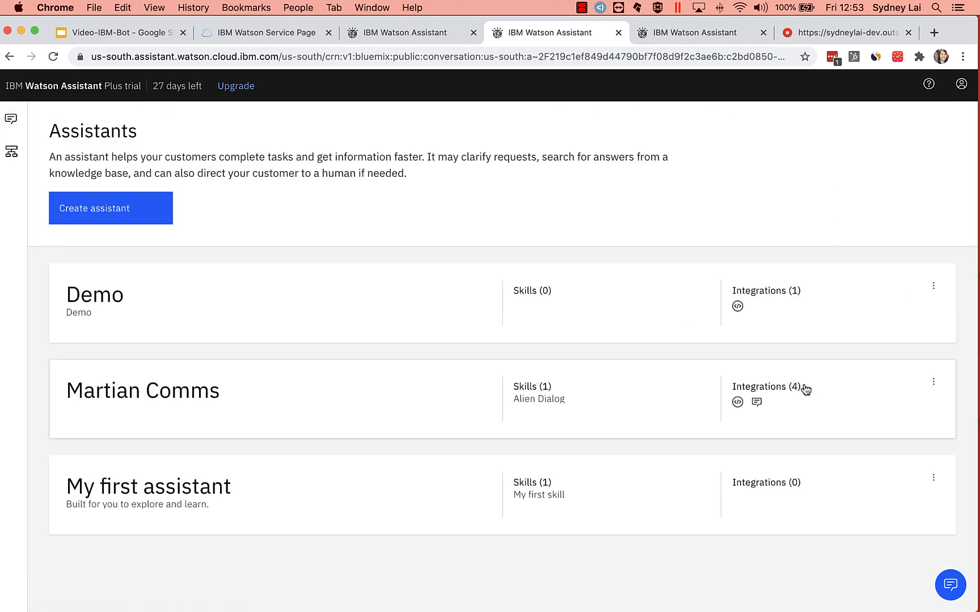
{"action": "mouse_move", "coordinate": [768, 390]}
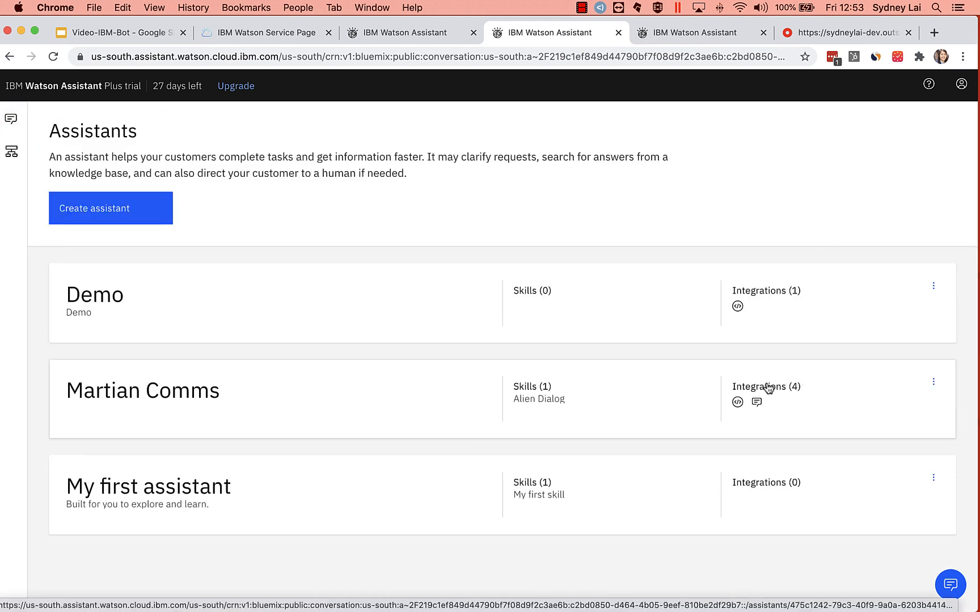
- Copy the embed script from the Martian Comms web chat integration
{"action": "left_click", "coordinate": [143, 390]}
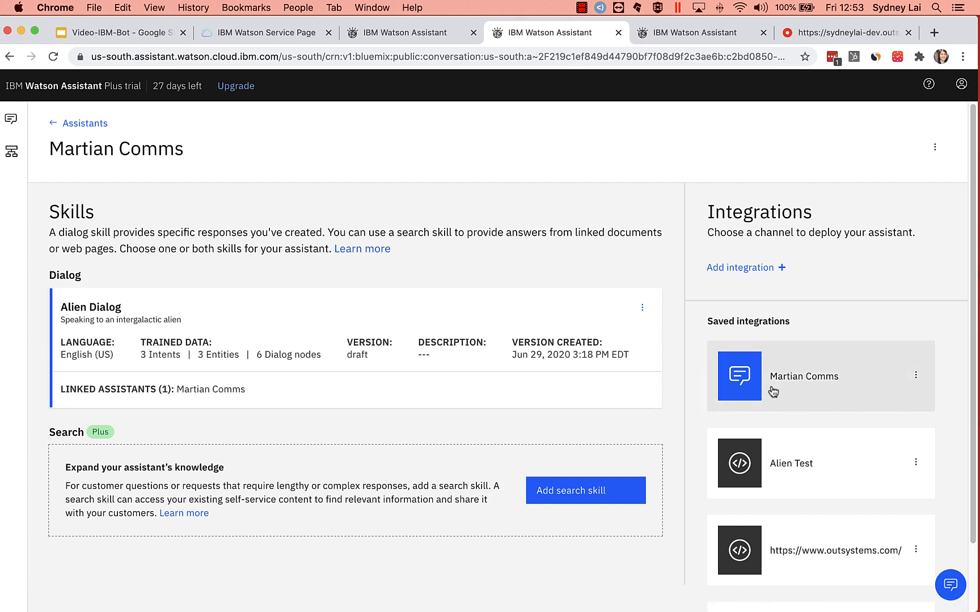
{"action": "mouse_move", "coordinate": [773, 385]}
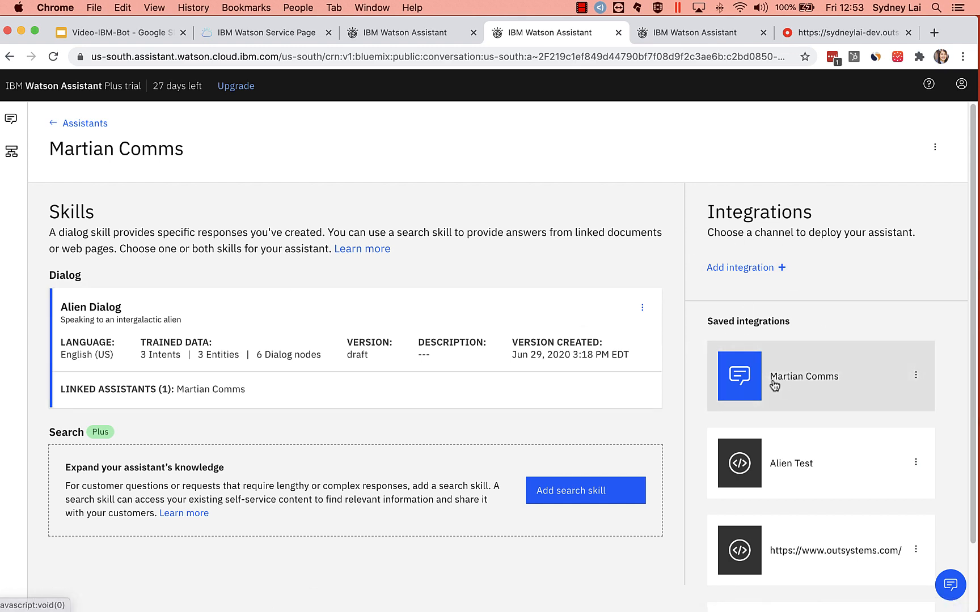
{"action": "left_click", "coordinate": [804, 377]}
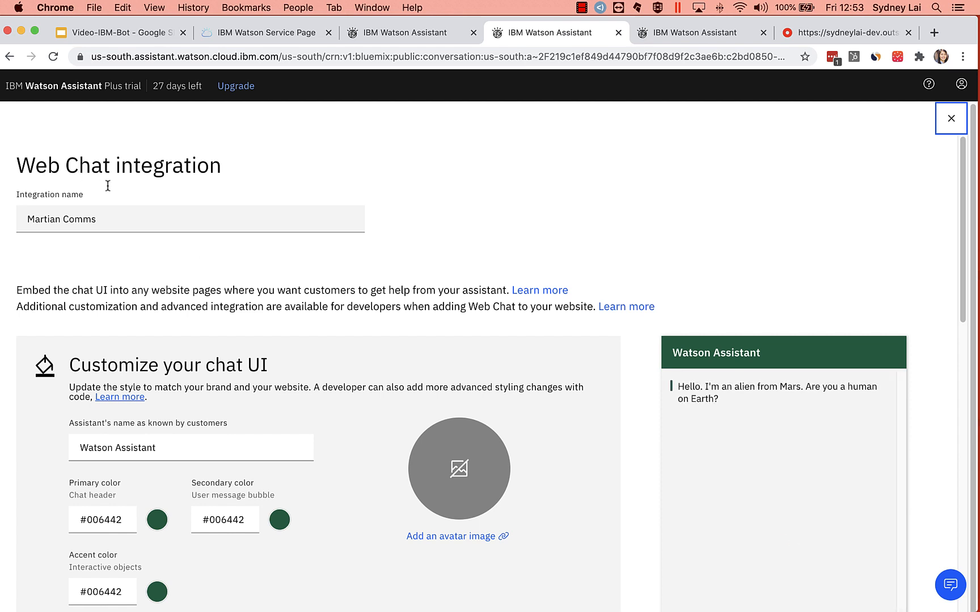
{"action": "scroll", "scroll_direction": "down", "scroll_amount": 3}
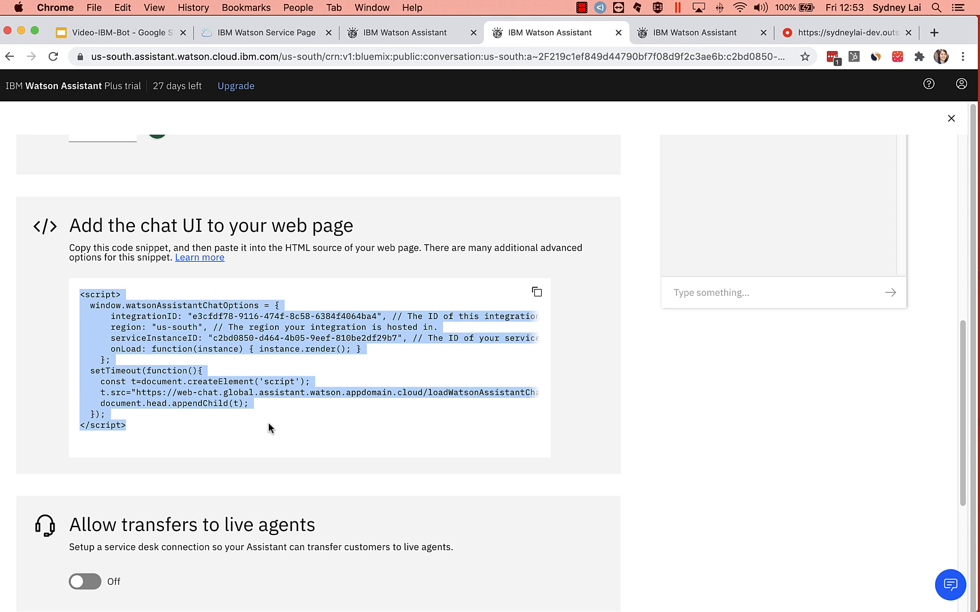
{"action": "left_click", "coordinate": [107, 328]}
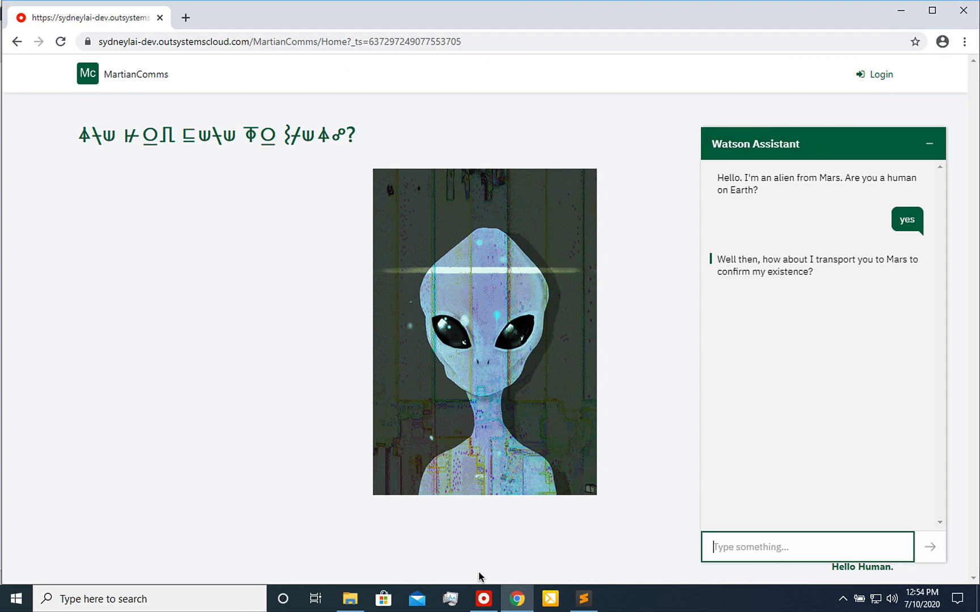
- Create the reactive web app 'elonschild' with its elonschild module in Service Studio
{"action": "left_click", "coordinate": [483, 599]}
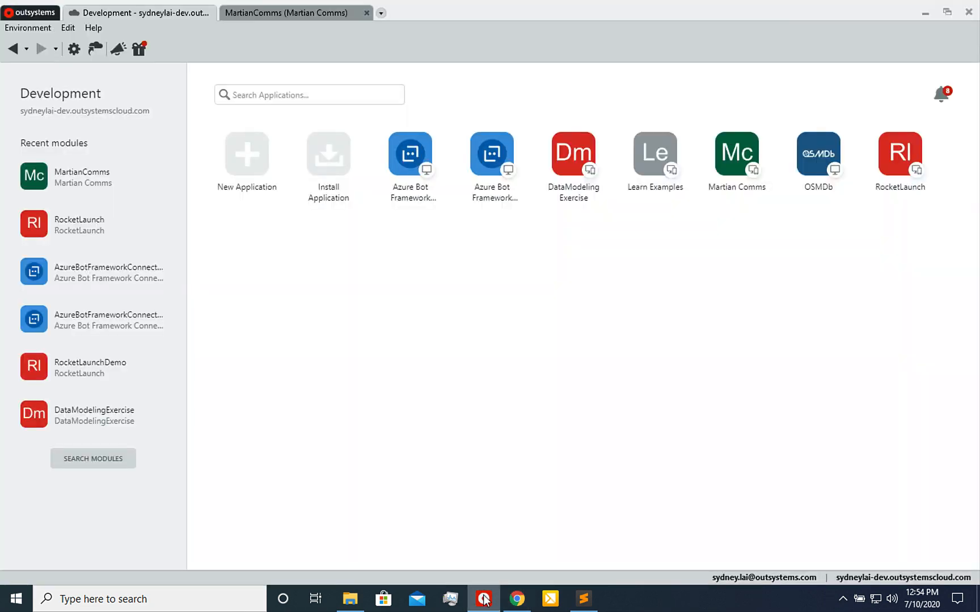
{"action": "mouse_move", "coordinate": [328, 154]}
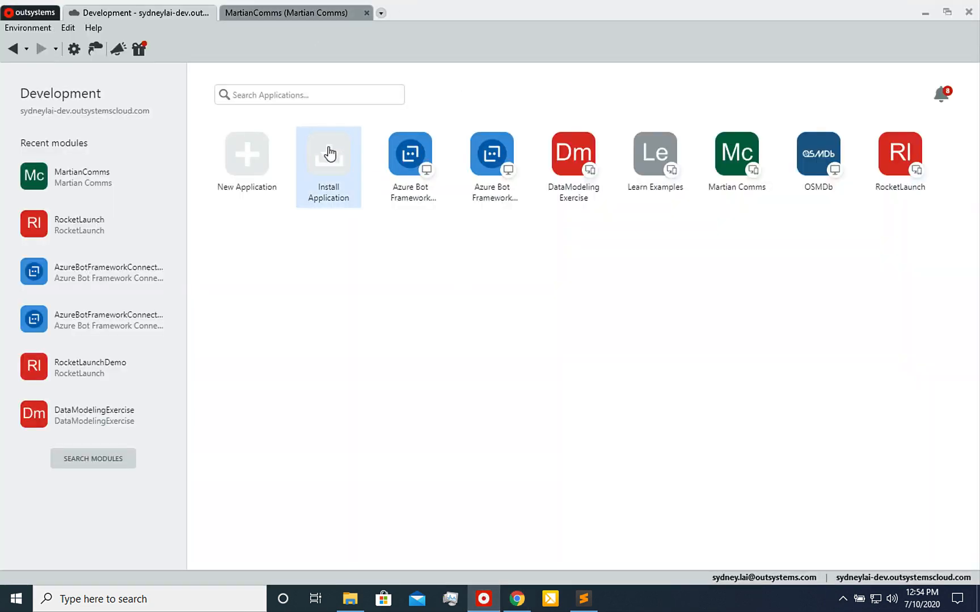
{"action": "left_click", "coordinate": [246, 154]}
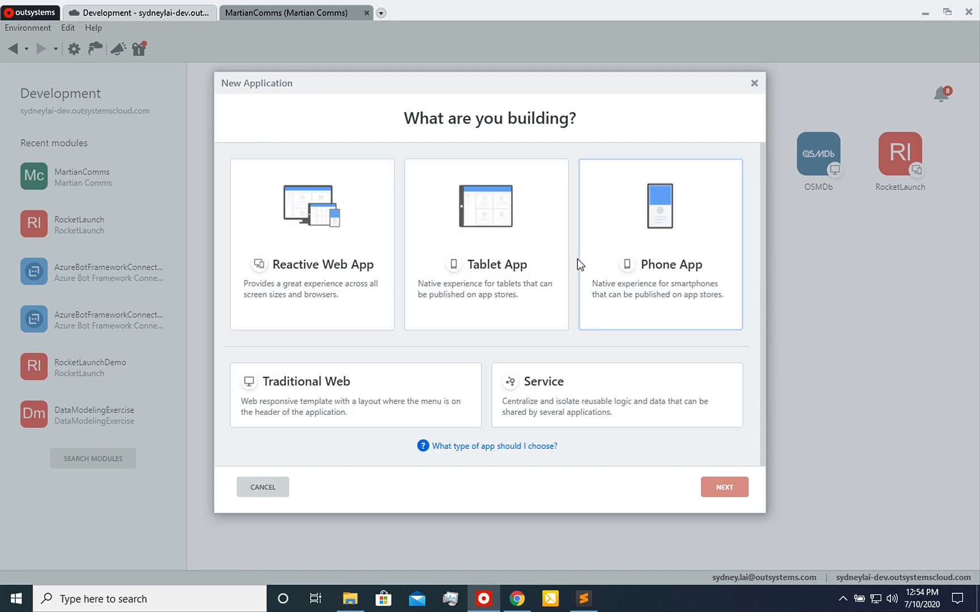
{"action": "left_click", "coordinate": [724, 487]}
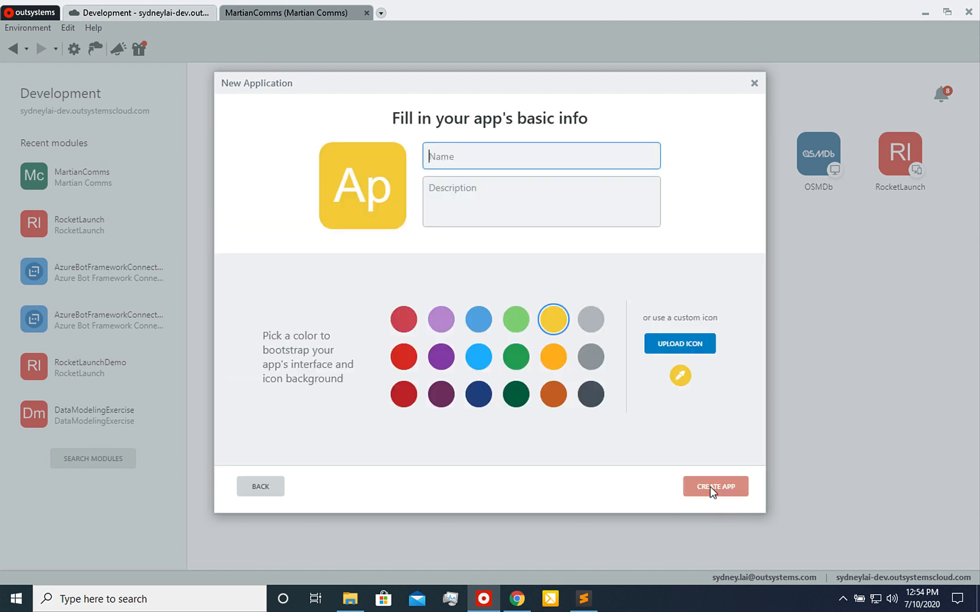
{"action": "type", "text": "elon"}
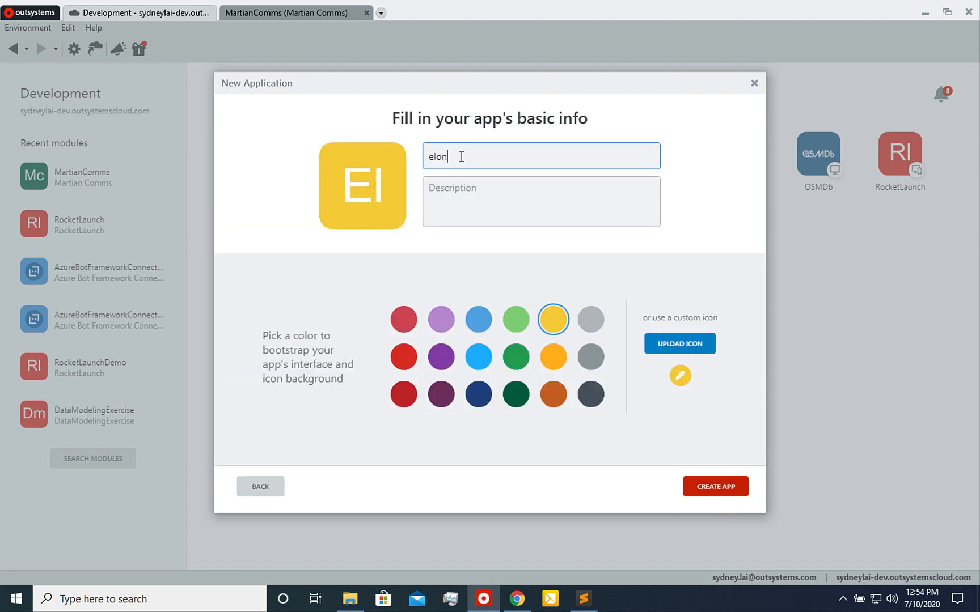
{"action": "type", "text": "schild"}
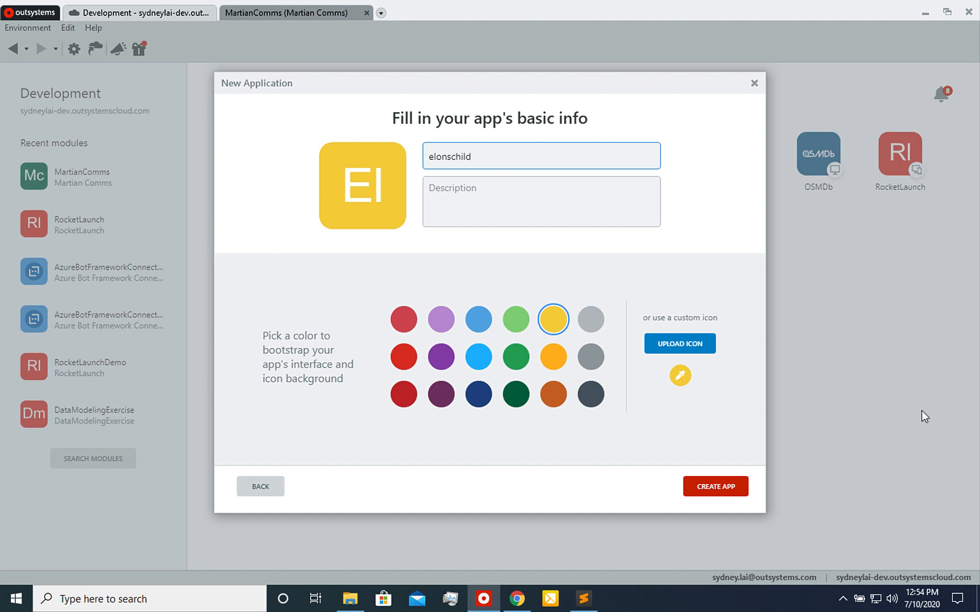
{"action": "left_click", "coordinate": [714, 487]}
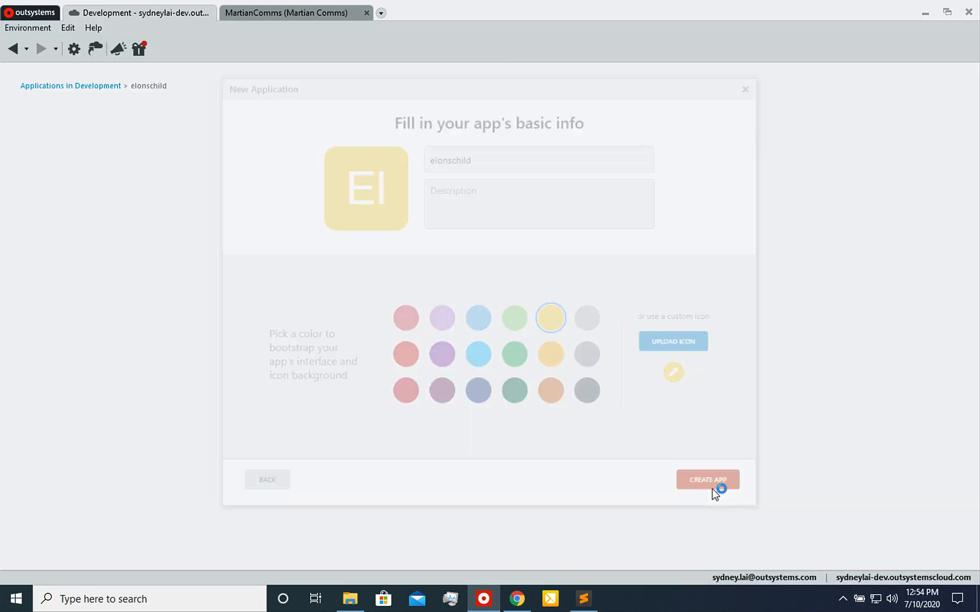
{"action": "left_click", "coordinate": [706, 479]}
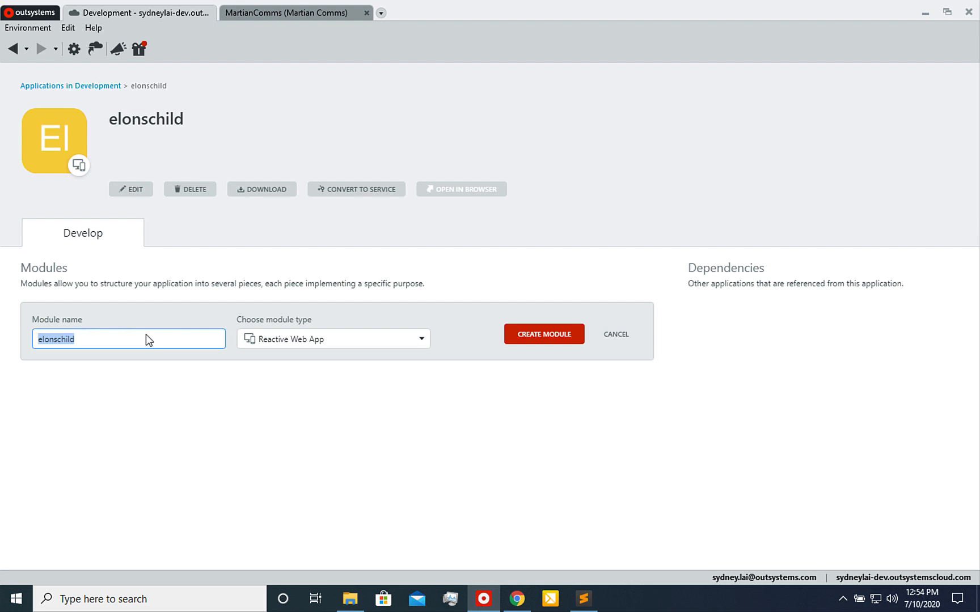
{"action": "left_click", "coordinate": [542, 334]}
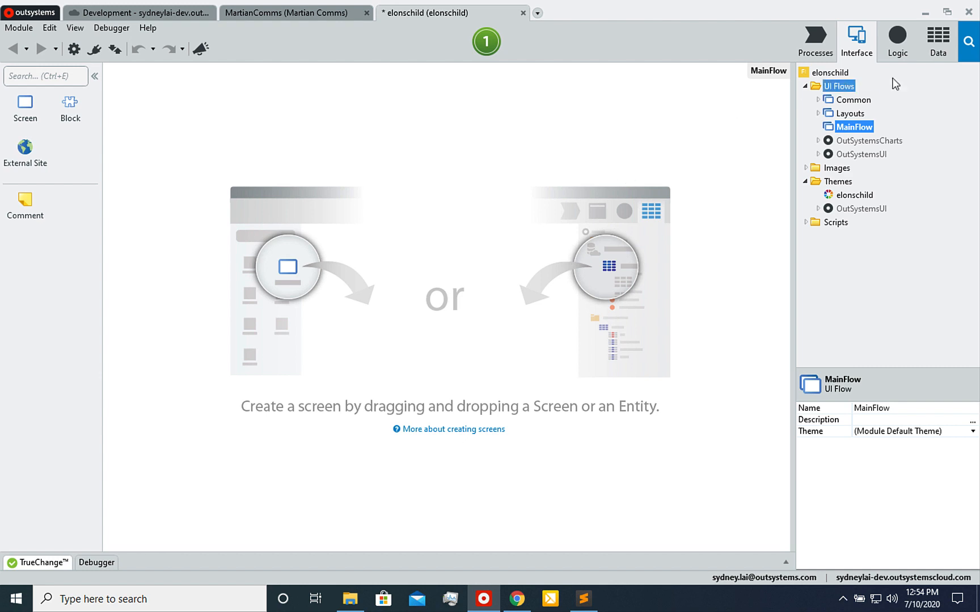
- Add an empty screen named Home to MainFlow
{"action": "right_click", "coordinate": [854, 126]}
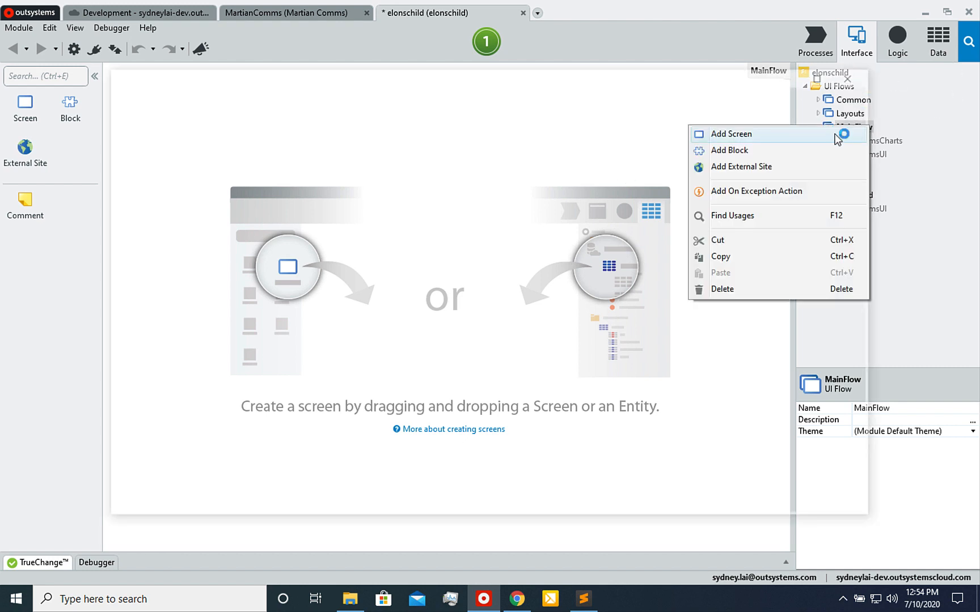
{"action": "left_click", "coordinate": [730, 133]}
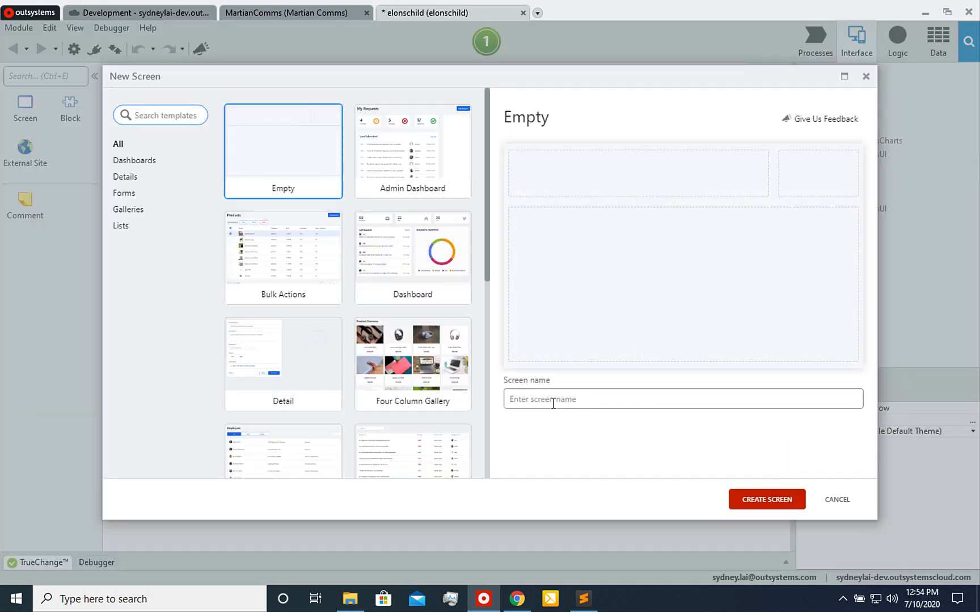
{"action": "type", "text": "Hoe"}
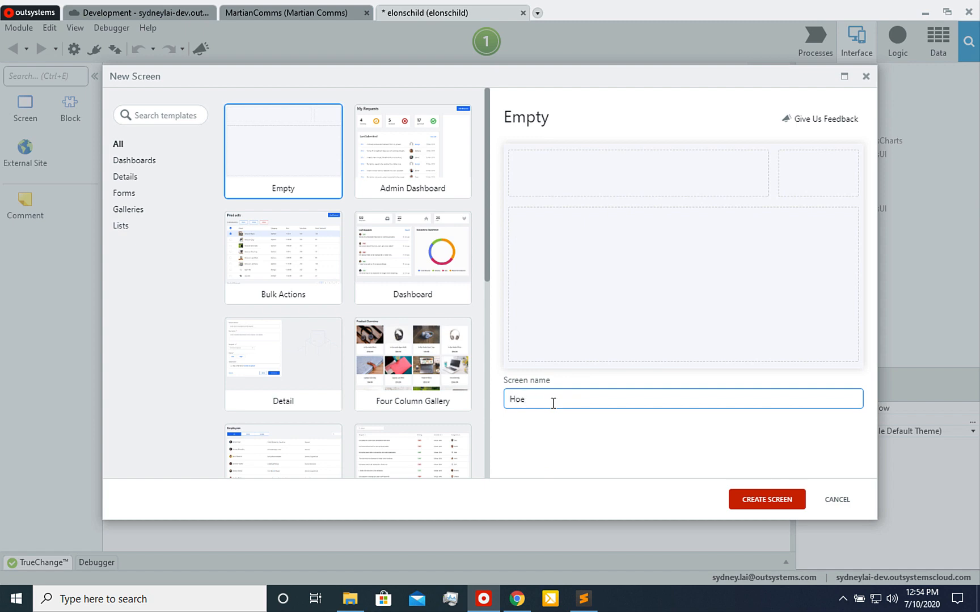
{"action": "left_click", "coordinate": [767, 499]}
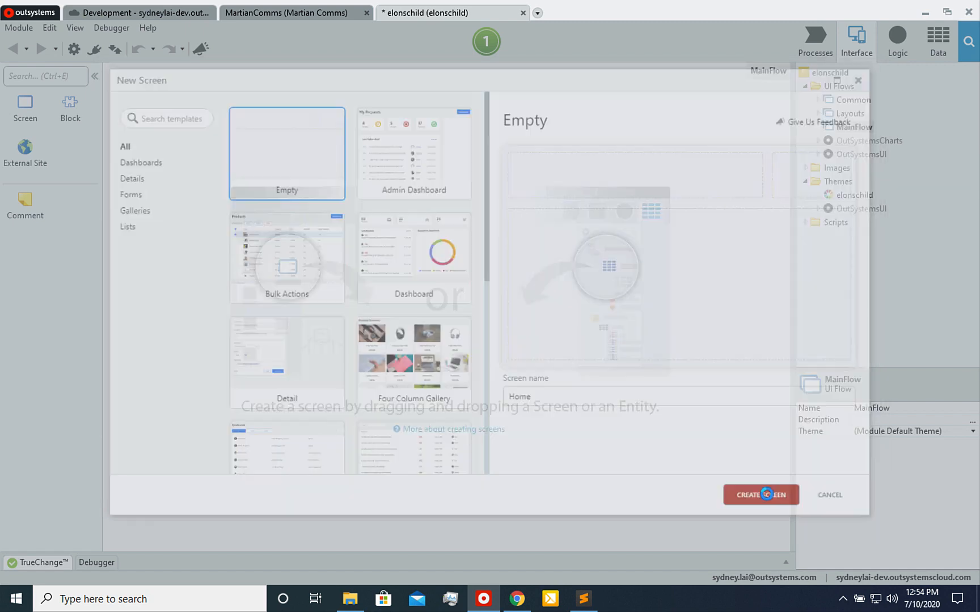
{"action": "left_click", "coordinate": [761, 495]}
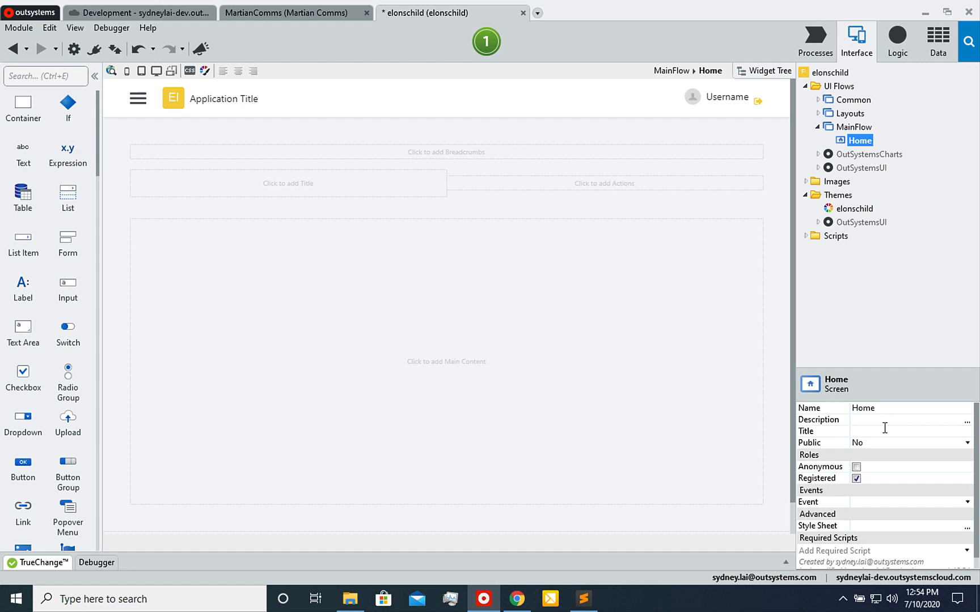
- Make the Home screen public with anonymous access and add an OnReady event action
{"action": "left_click", "coordinate": [967, 442]}
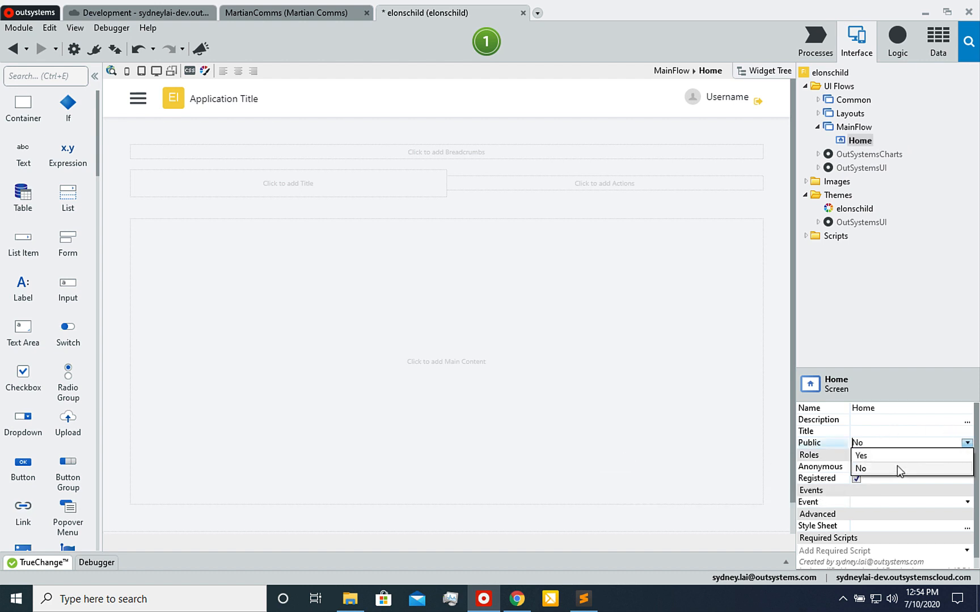
{"action": "left_click", "coordinate": [859, 455]}
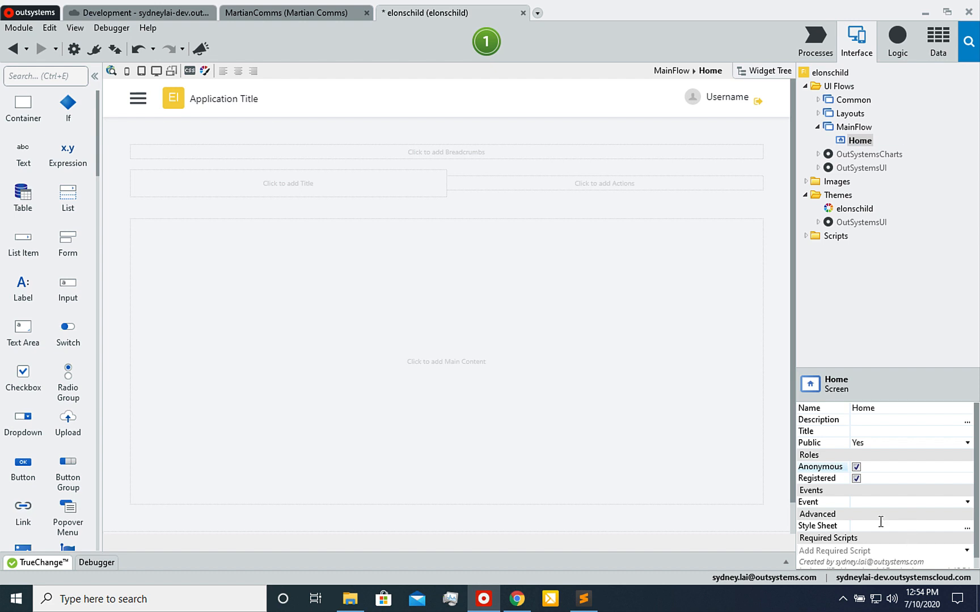
{"action": "left_click", "coordinate": [968, 501]}
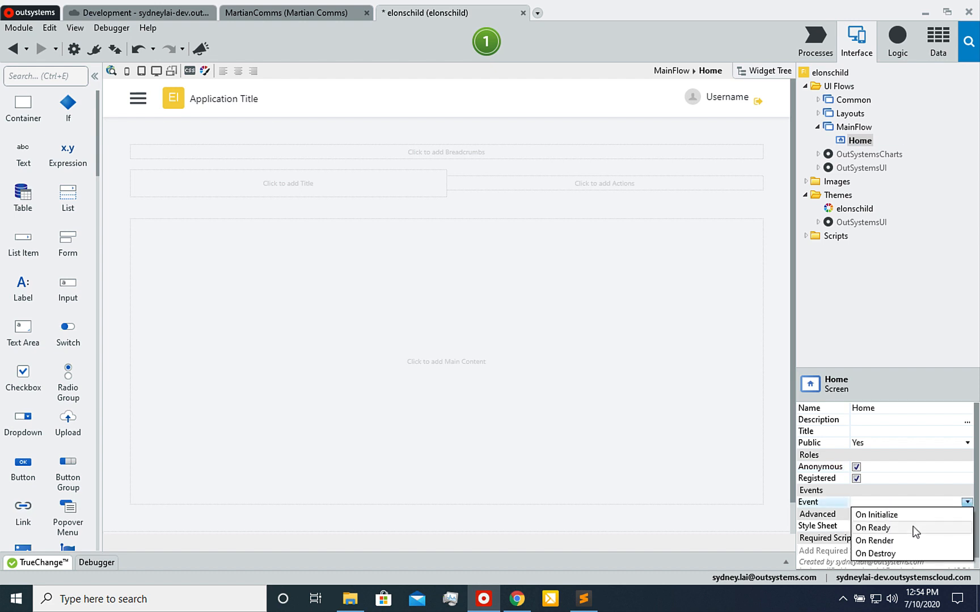
{"action": "left_click", "coordinate": [874, 528]}
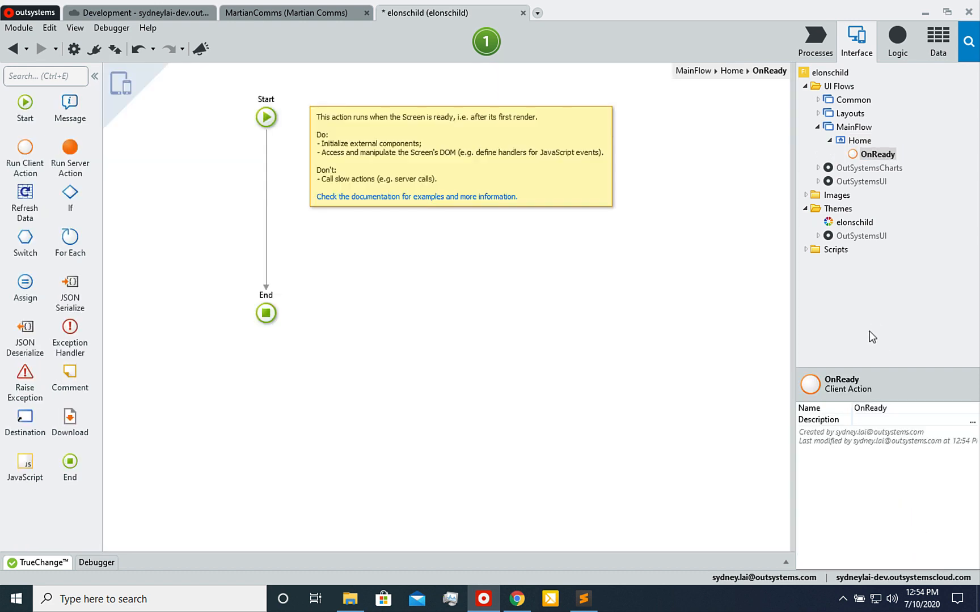
{"action": "mouse_move", "coordinate": [25, 466]}
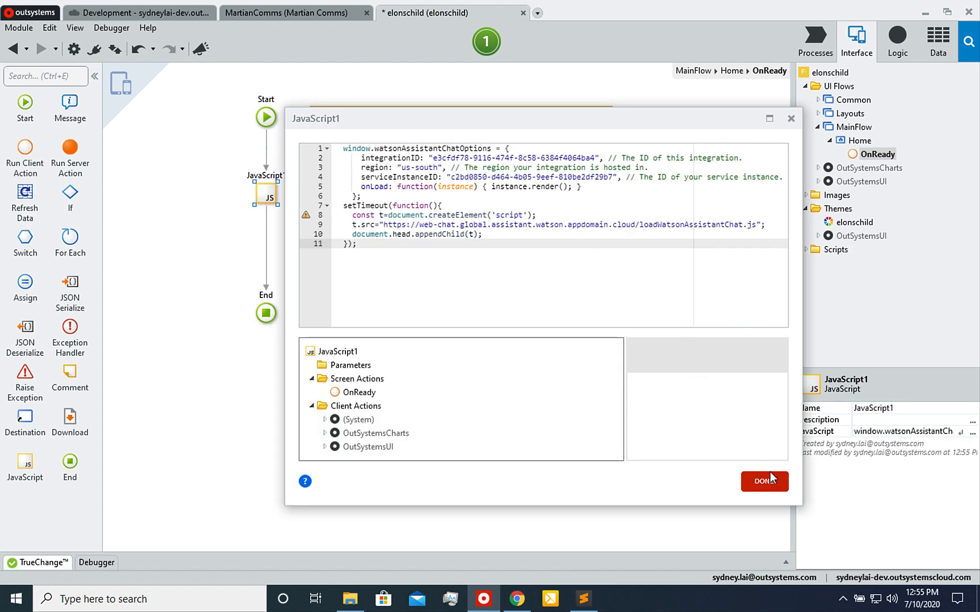
{"action": "mouse_move", "coordinate": [765, 481]}
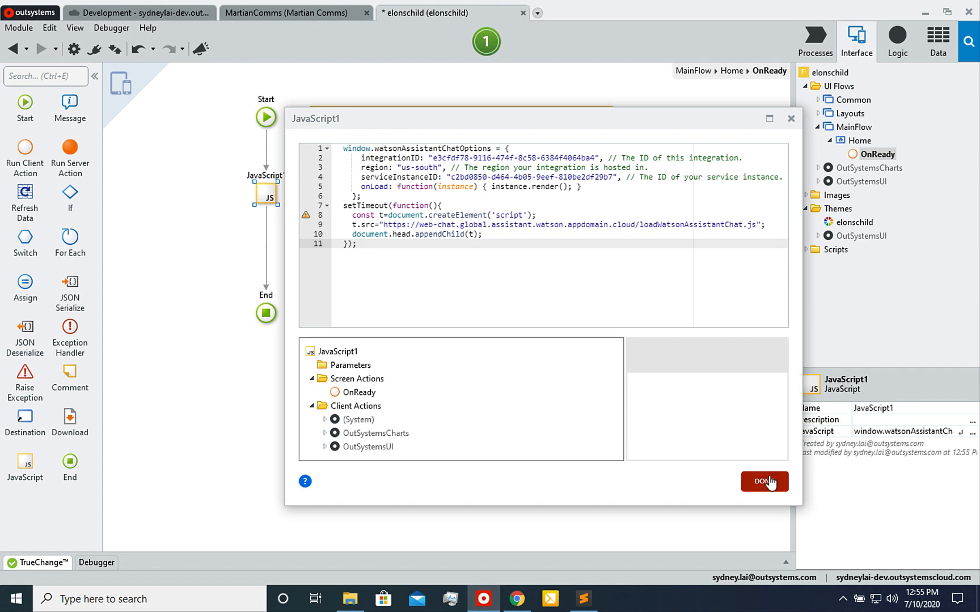
- Confirm the Watson web chat JavaScript node in OnReady and 1-Click Publish elonschild
{"action": "left_click", "coordinate": [765, 482]}
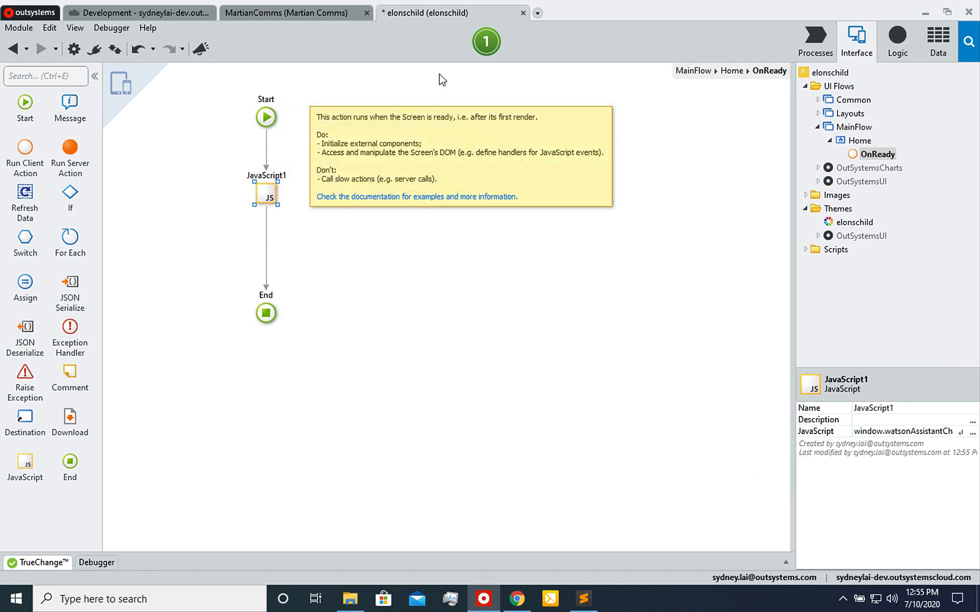
{"action": "left_click", "coordinate": [485, 42]}
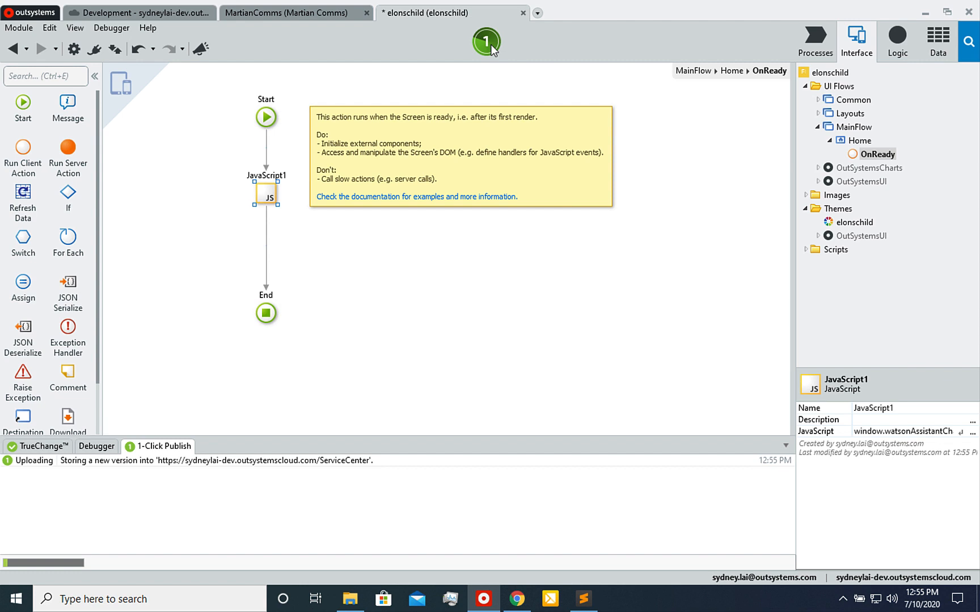
{"action": "mouse_move", "coordinate": [485, 42]}
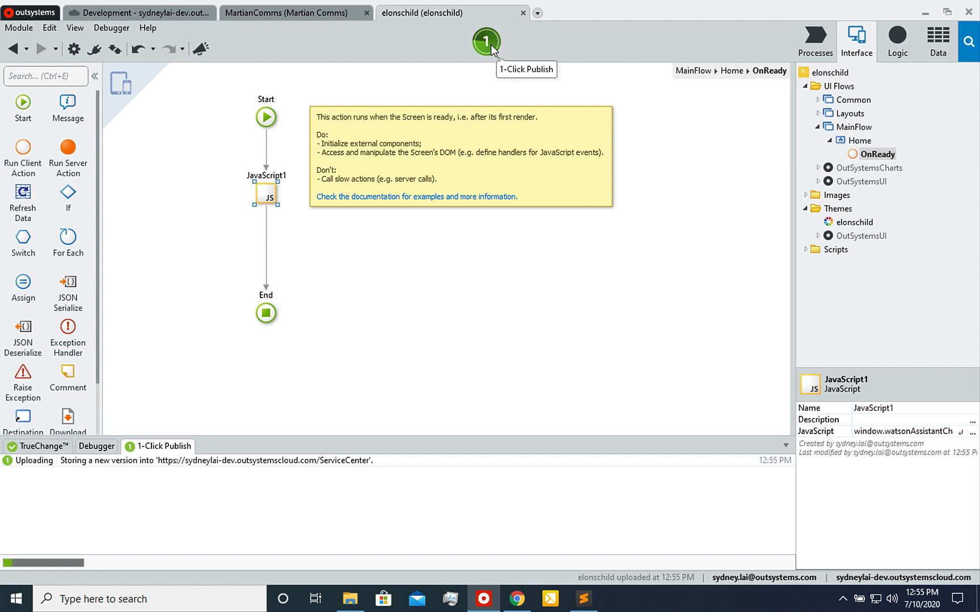
{"action": "left_click", "coordinate": [486, 41]}
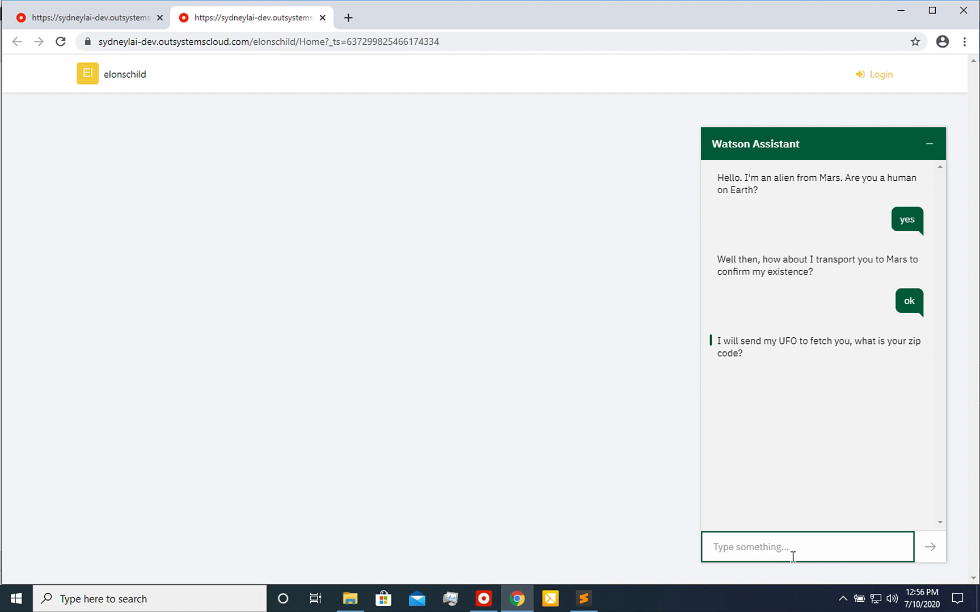
- Send zip code 96002 in the Watson chat and proceed to the eye colour question
{"action": "type", "text": "96"}
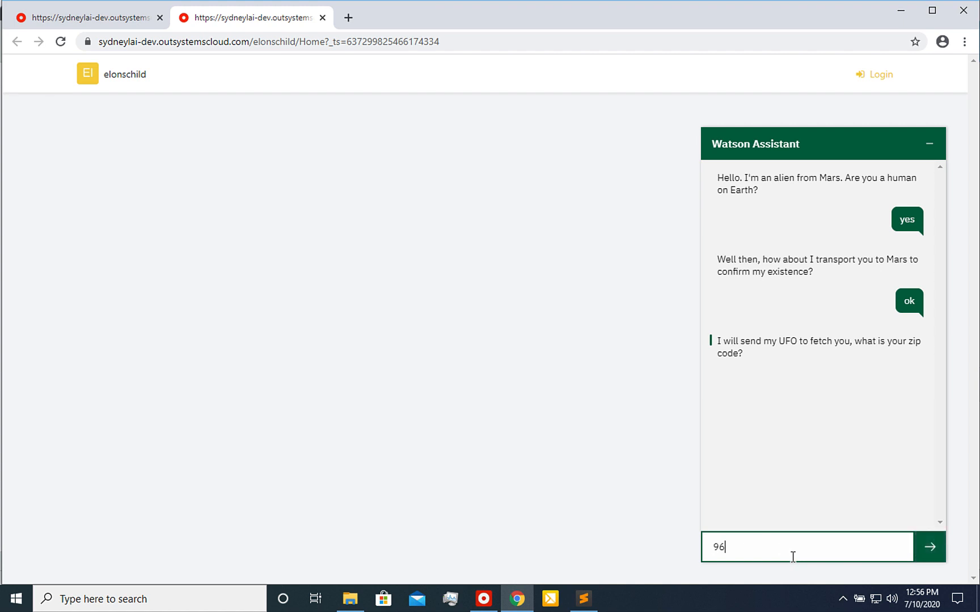
{"action": "type", "text": "002"}
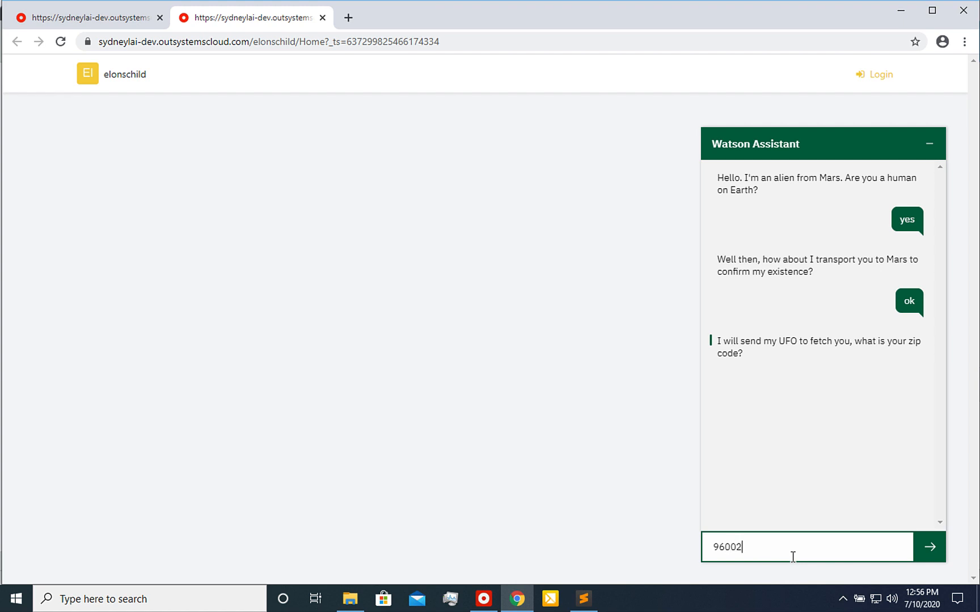
{"action": "left_click", "coordinate": [929, 547]}
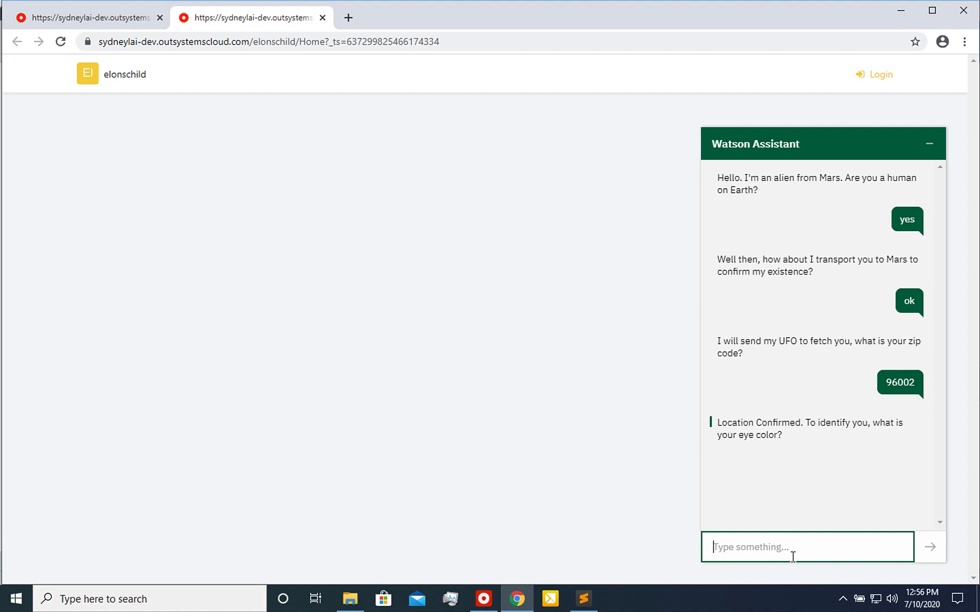
{"action": "left_click", "coordinate": [929, 546]}
{"action": "type", "text": "brown"}
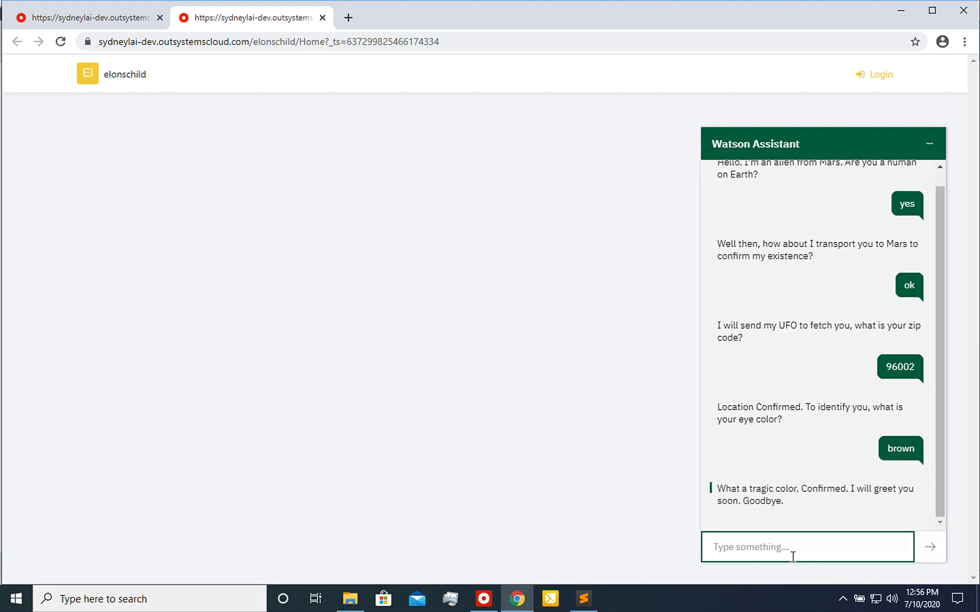
{"action": "mouse_move", "coordinate": [90, 17]}
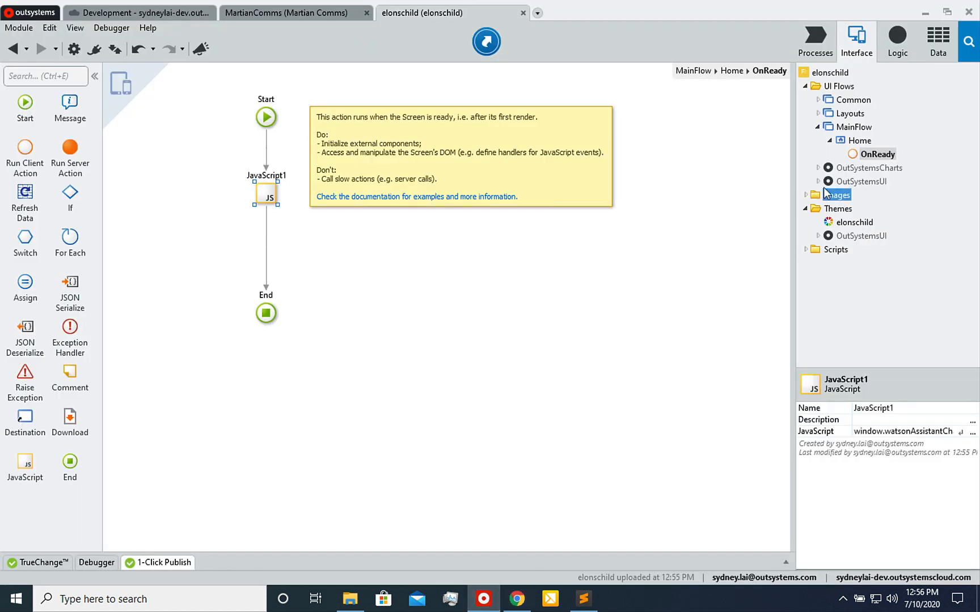
- Place an Image widget on the Home screen and import alien.gif as its picture
{"action": "left_click", "coordinate": [859, 141]}
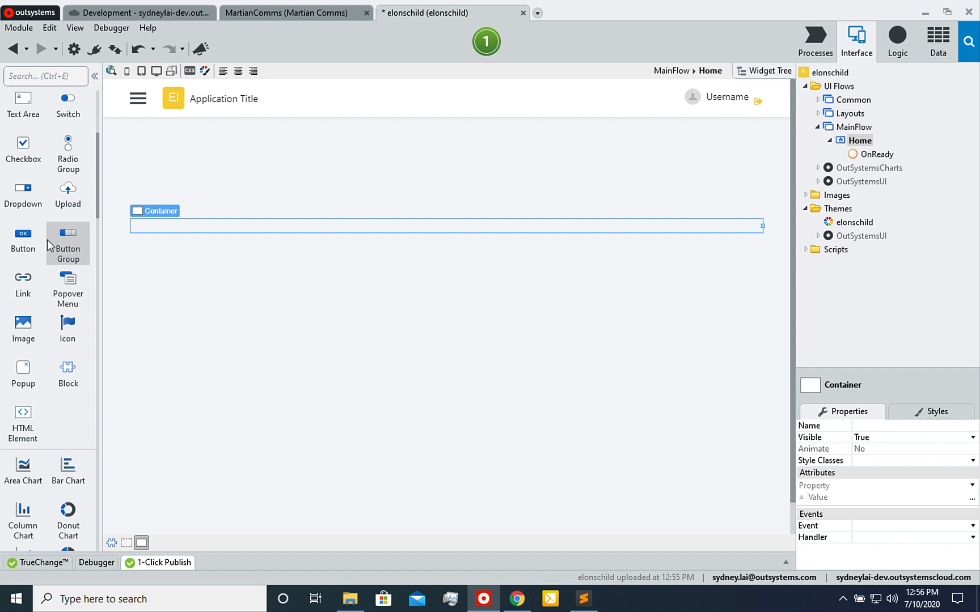
{"action": "type", "text": "image"}
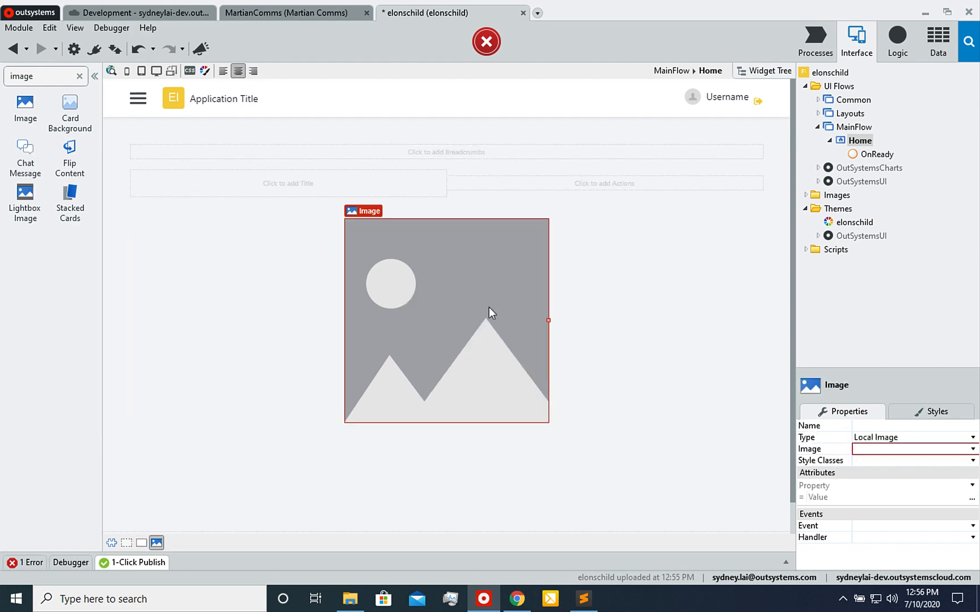
{"action": "left_click", "coordinate": [971, 450]}
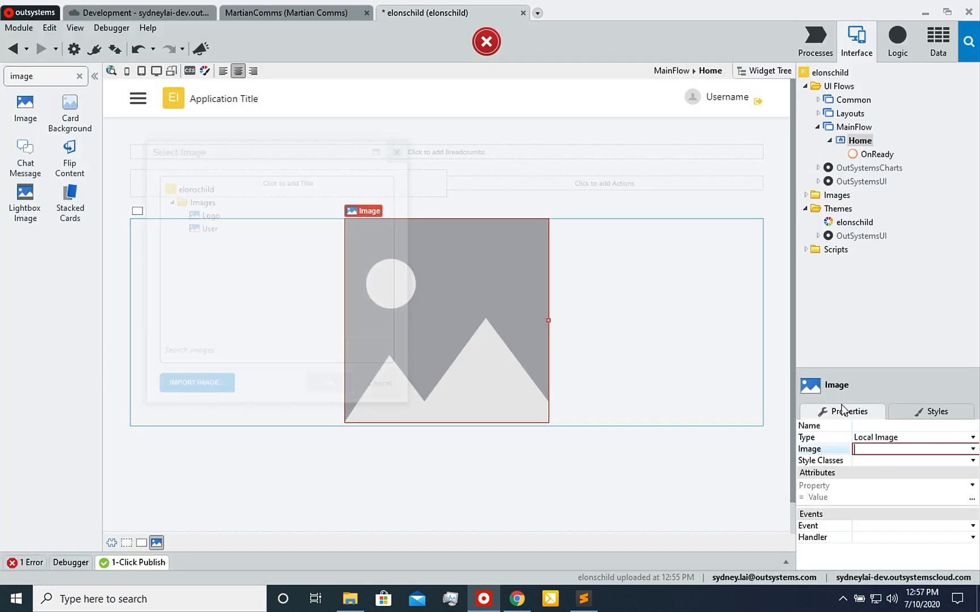
{"action": "left_click", "coordinate": [972, 449]}
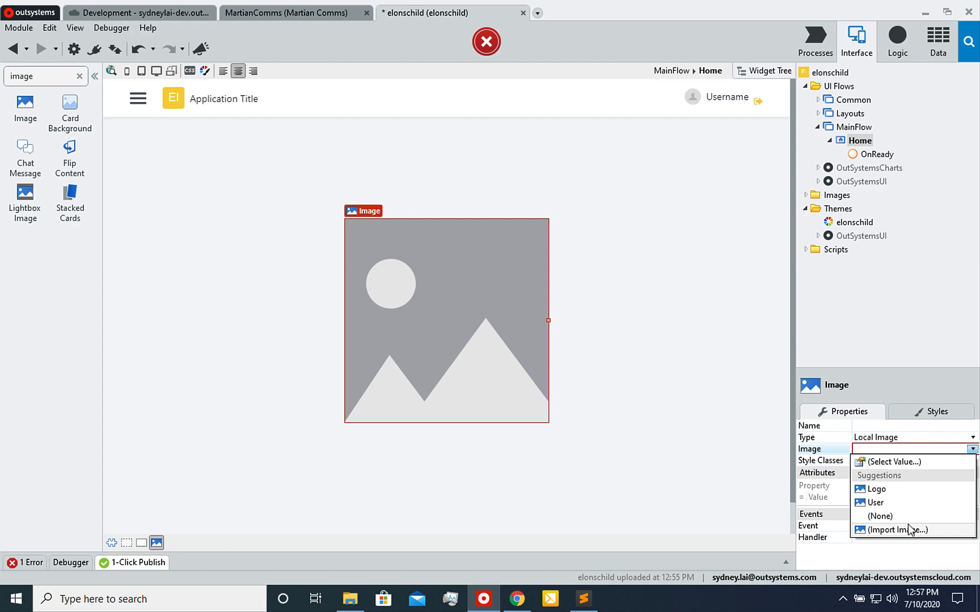
{"action": "left_click", "coordinate": [898, 529]}
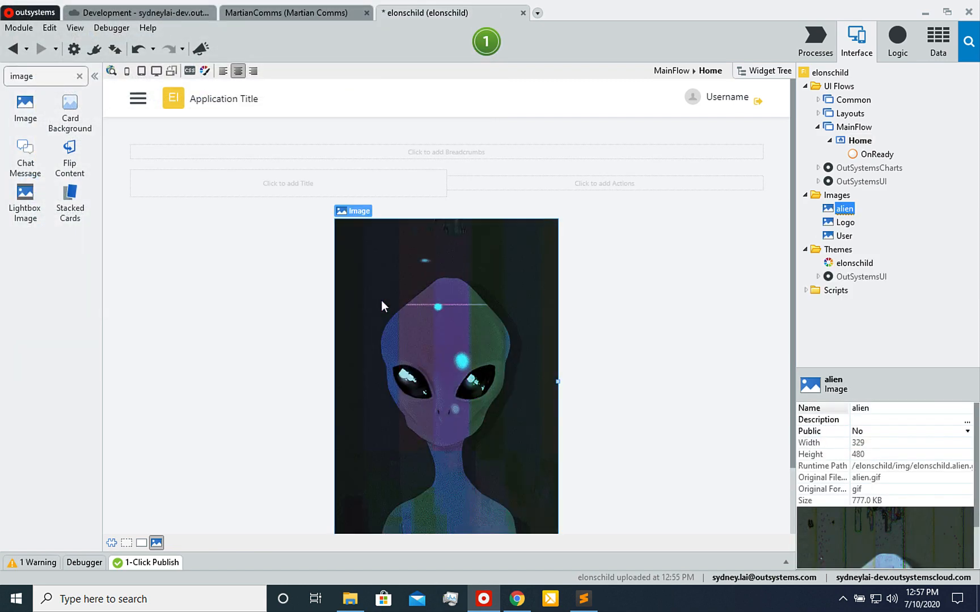
{"action": "mouse_move", "coordinate": [487, 42]}
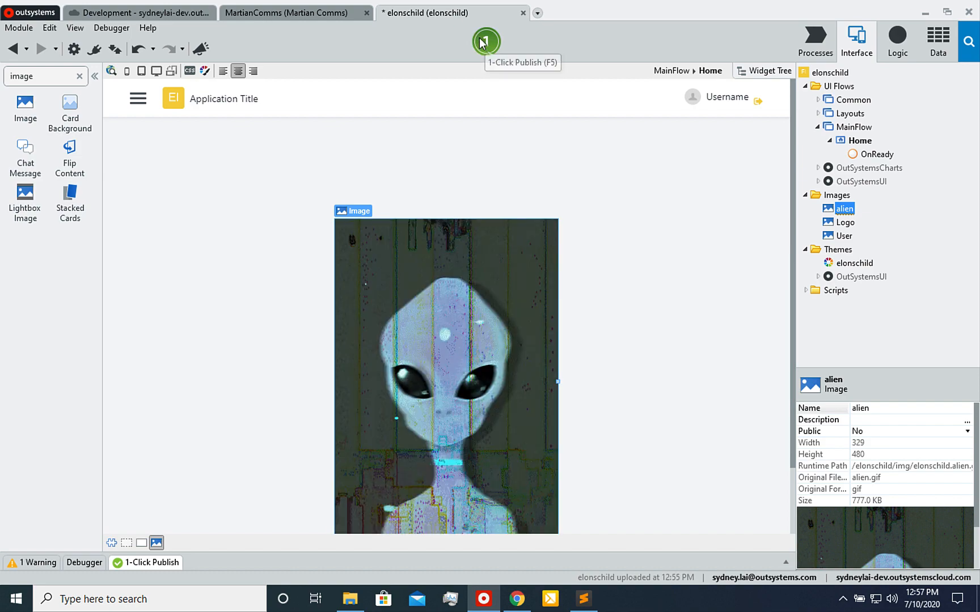
- Republish elonschild and view the Home page with the alien in the browser
{"action": "left_click", "coordinate": [485, 42]}
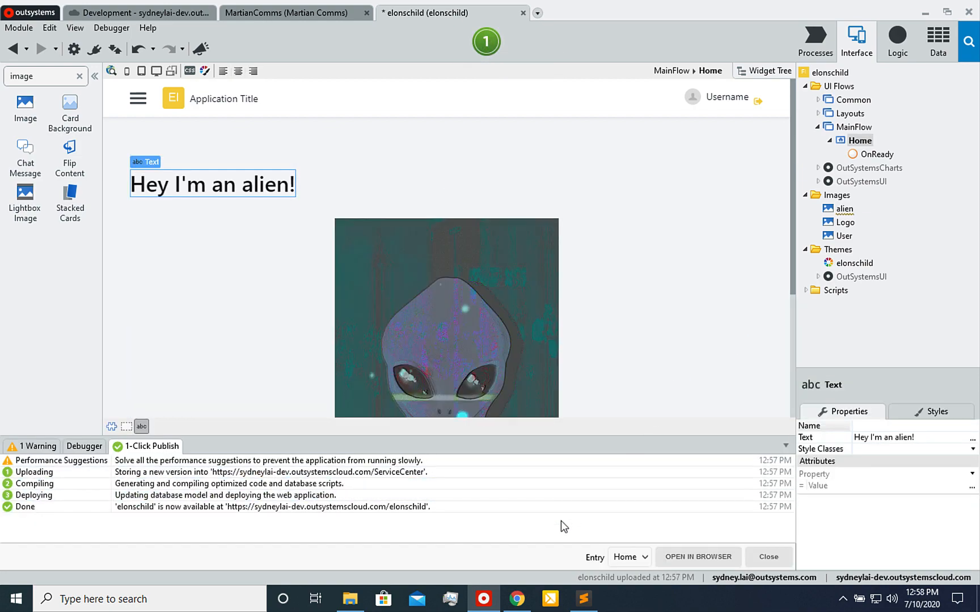
{"action": "left_click", "coordinate": [696, 557]}
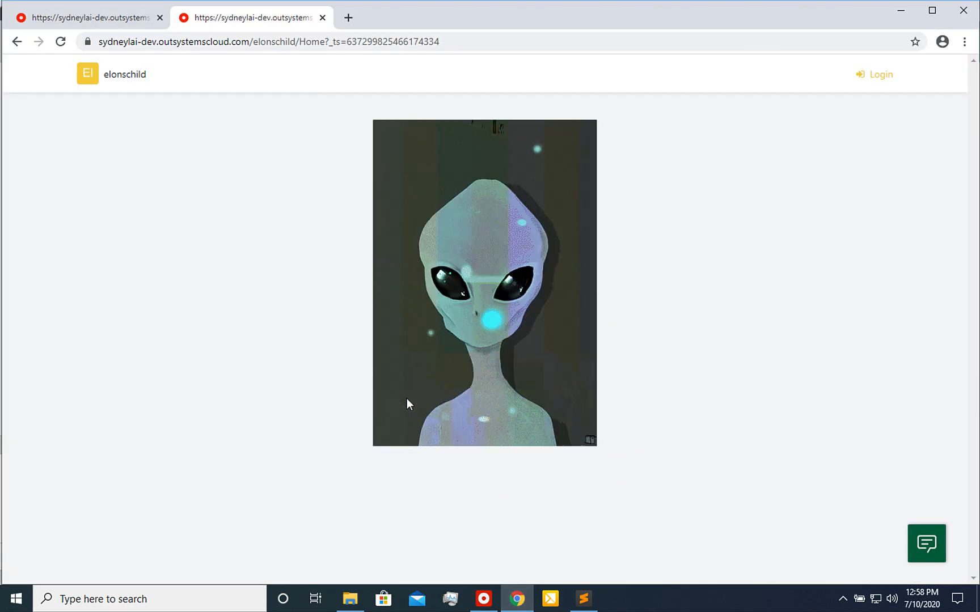